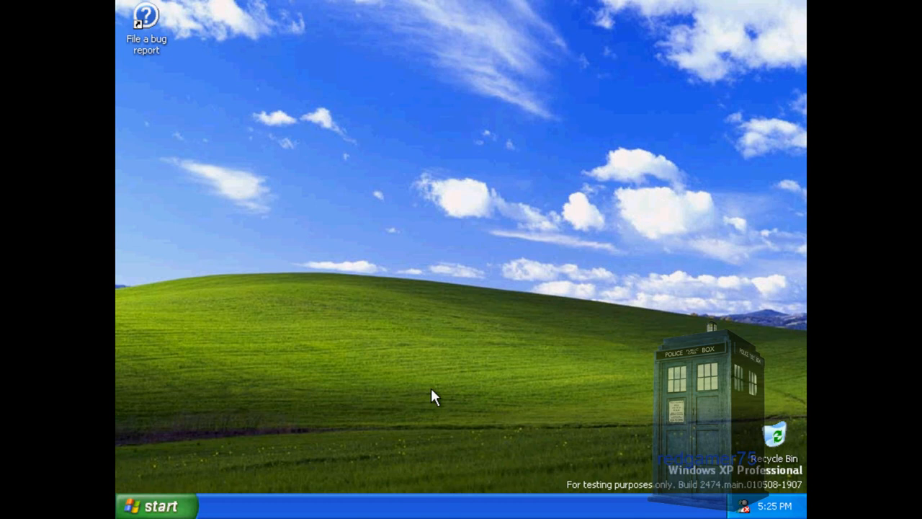
mouse_move(440, 237)
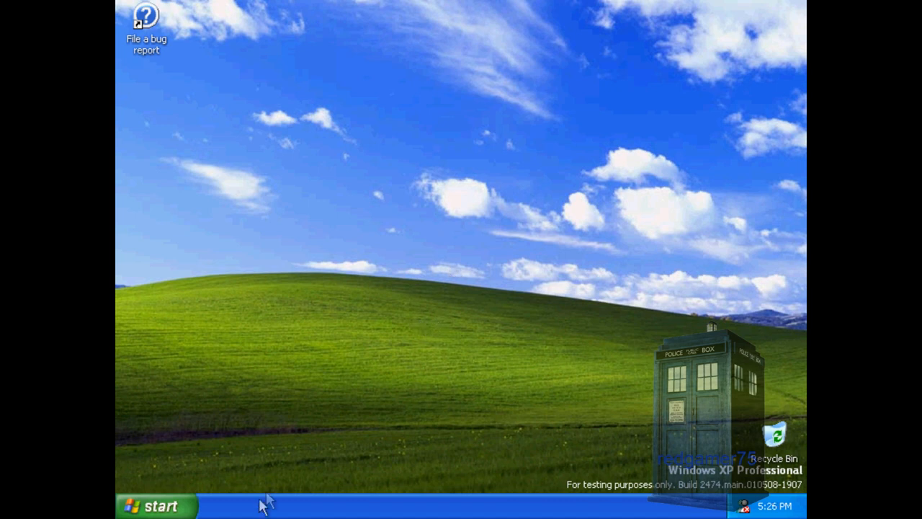
mouse_move(195, 508)
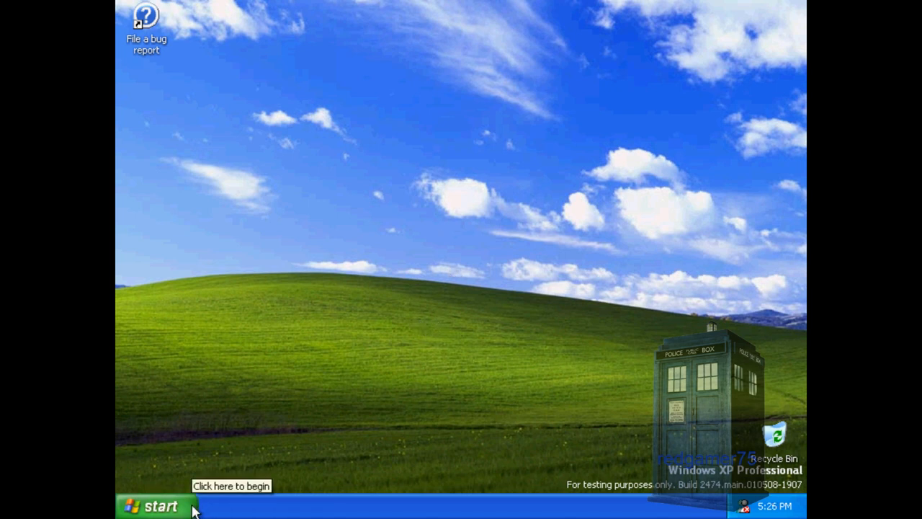
- Launch My Computer from the Start menu
click(154, 504)
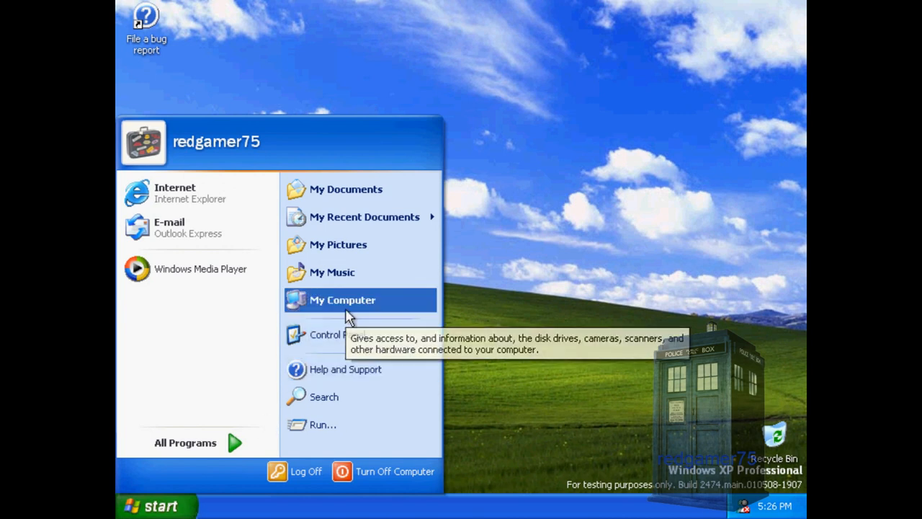
click(342, 300)
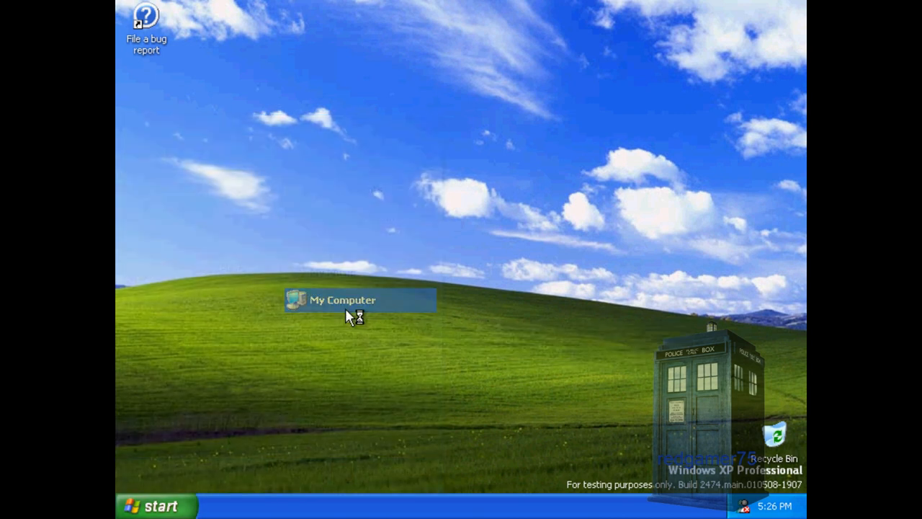
- Open the WB2PFRE_EN (D:) setup CD and choose Install Windows XP
double_click(342, 299)
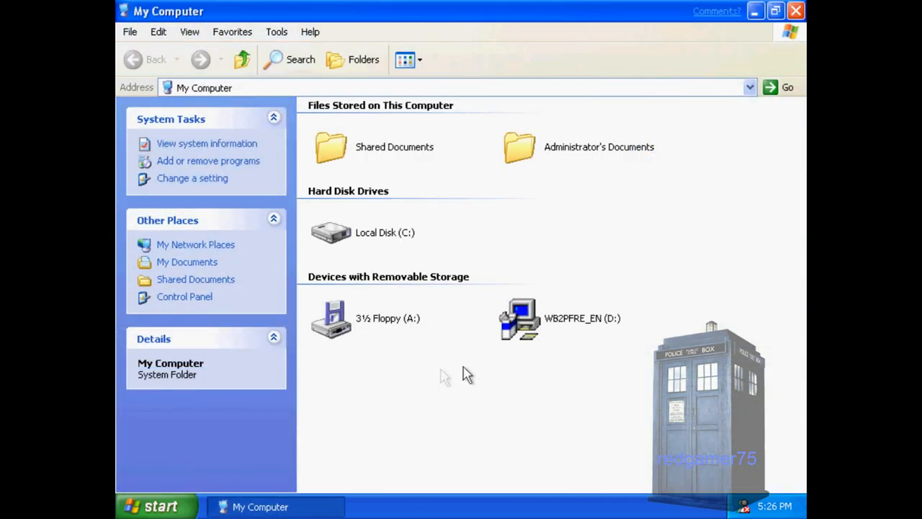
mouse_move(548, 322)
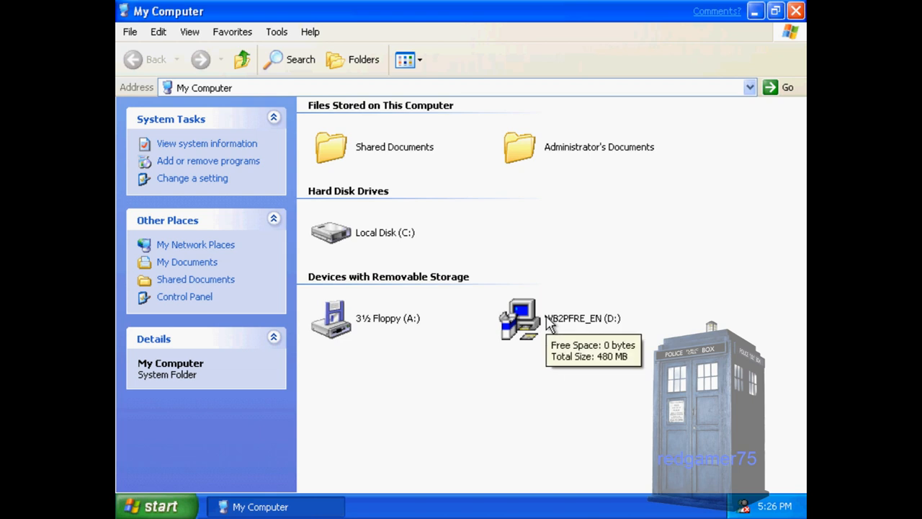
double_click(518, 317)
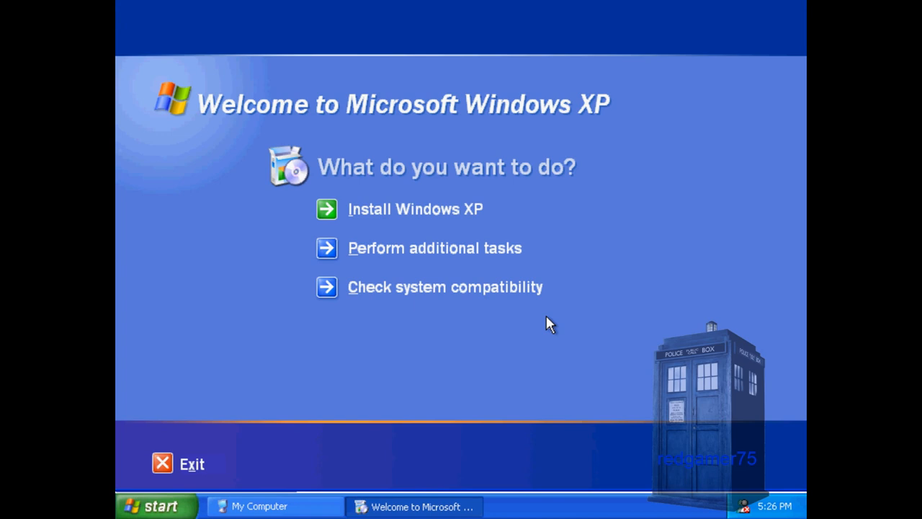
click(259, 506)
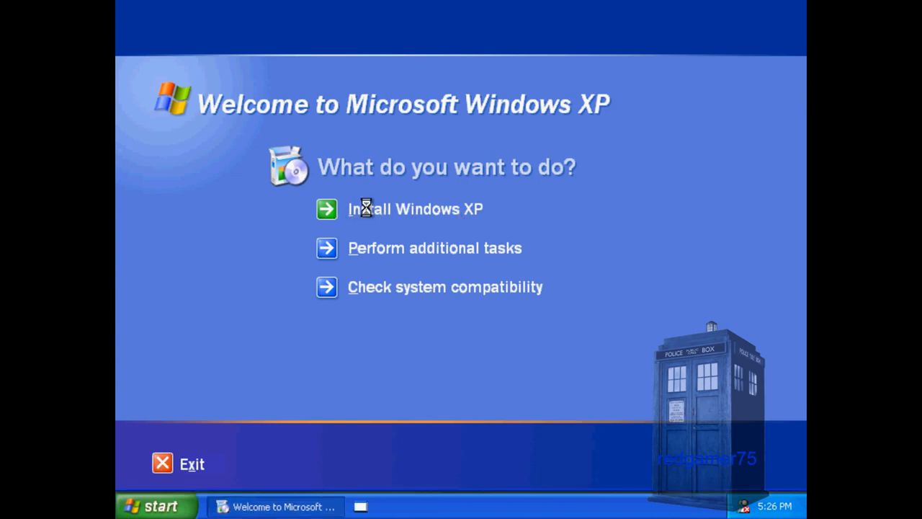
- Choose Upgrade, accept the licence, confirm the product key, and opt to download setup updates
click(414, 208)
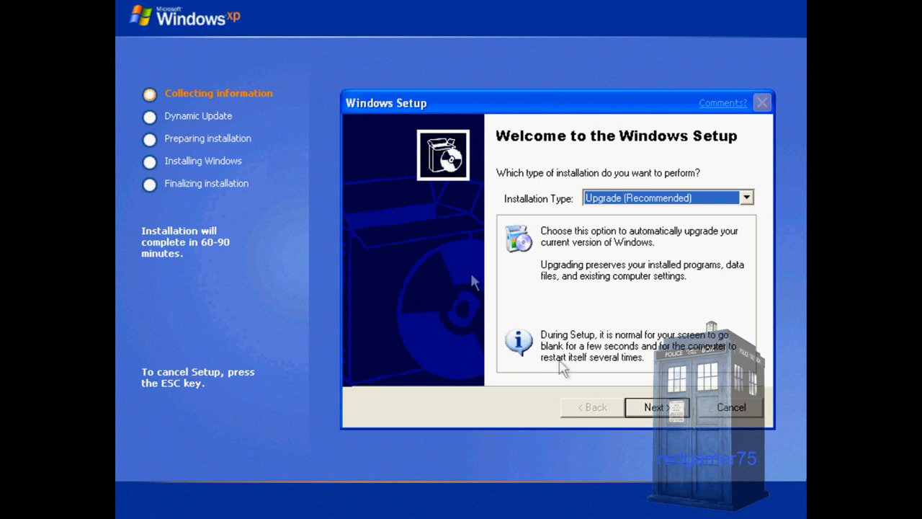
click(656, 407)
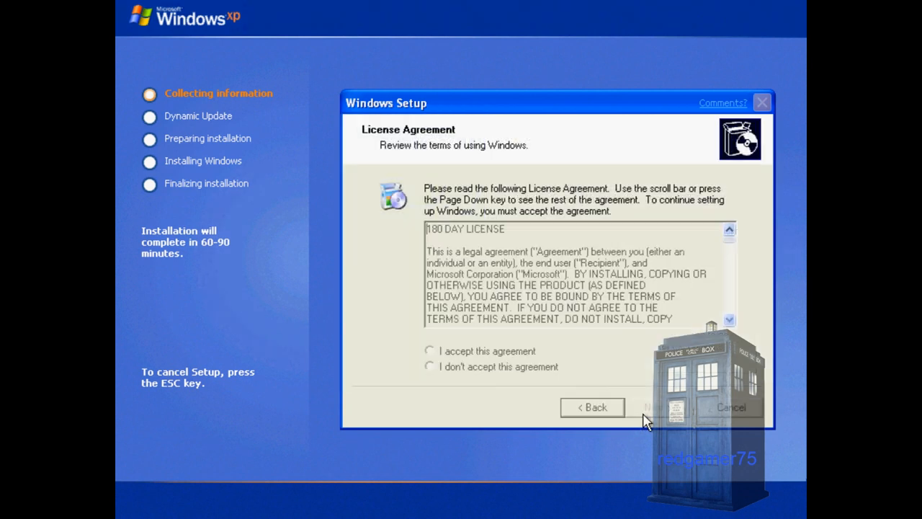
click(656, 407)
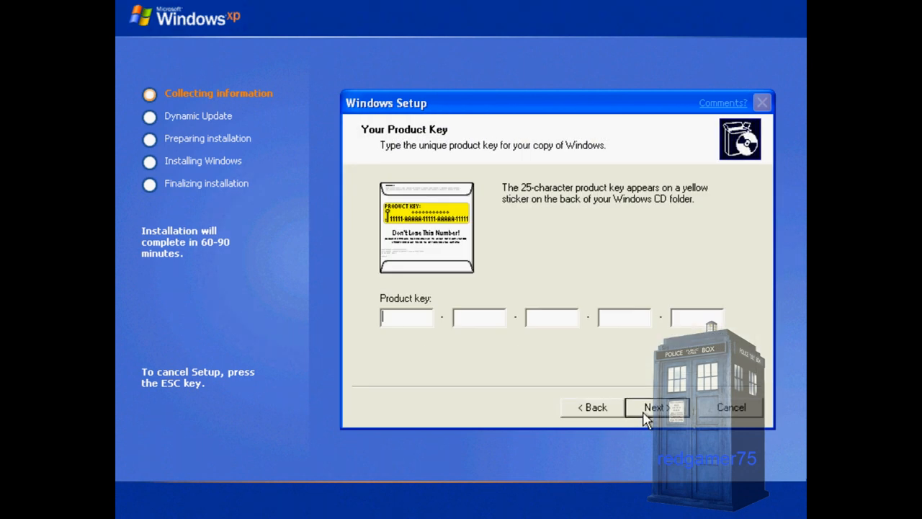
mouse_move(568, 370)
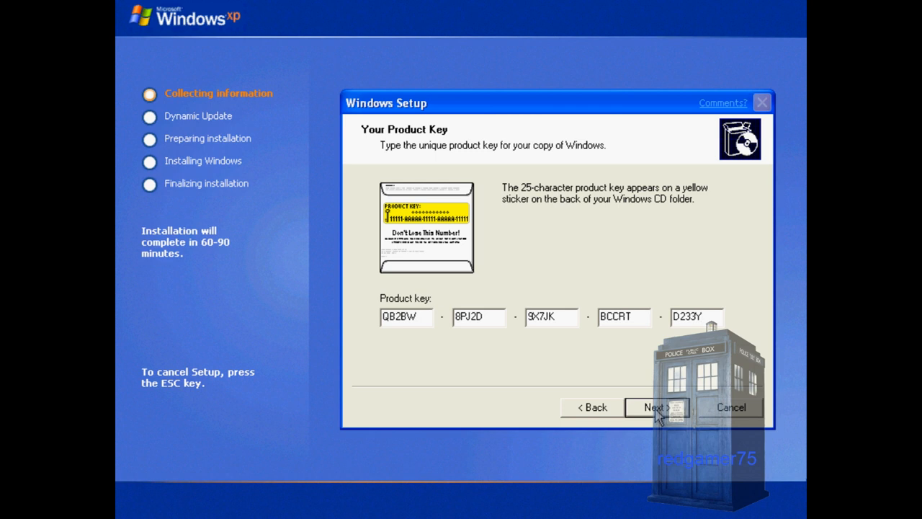
click(652, 407)
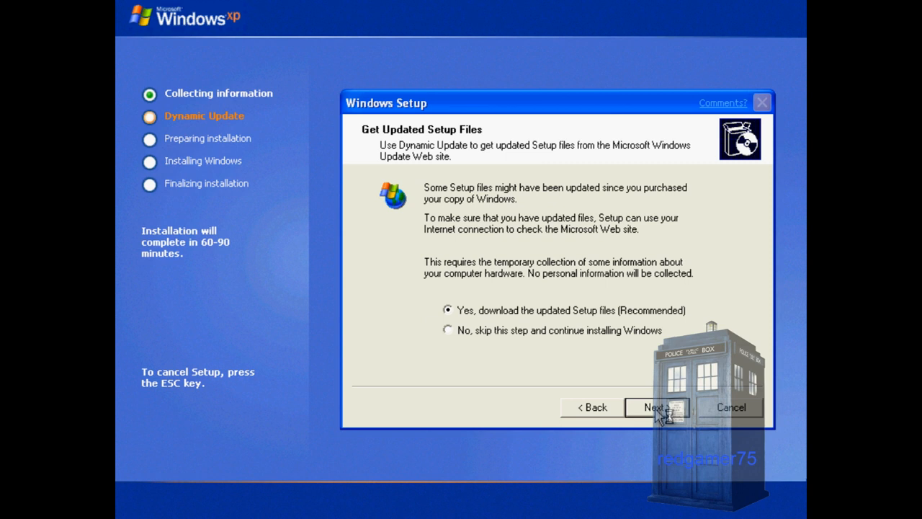
click(653, 407)
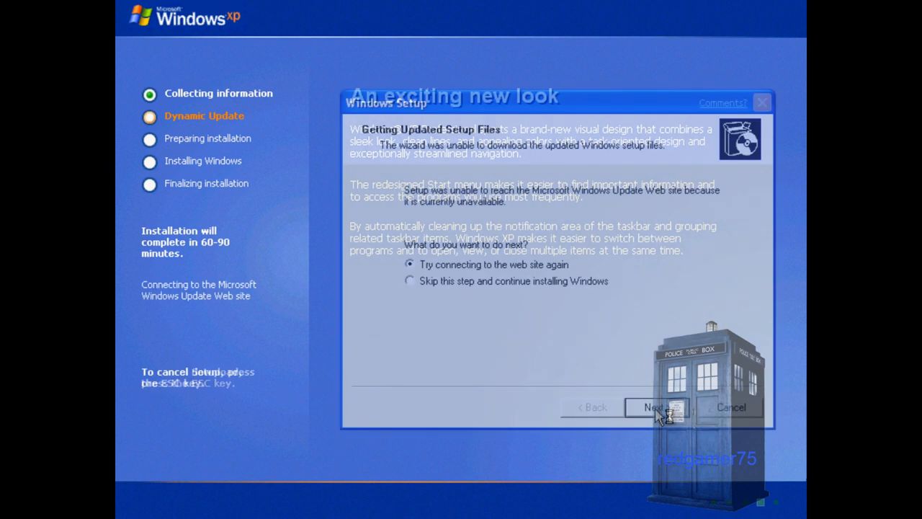
- Skip the failed Dynamic Update so setup continues copying installation files
click(656, 407)
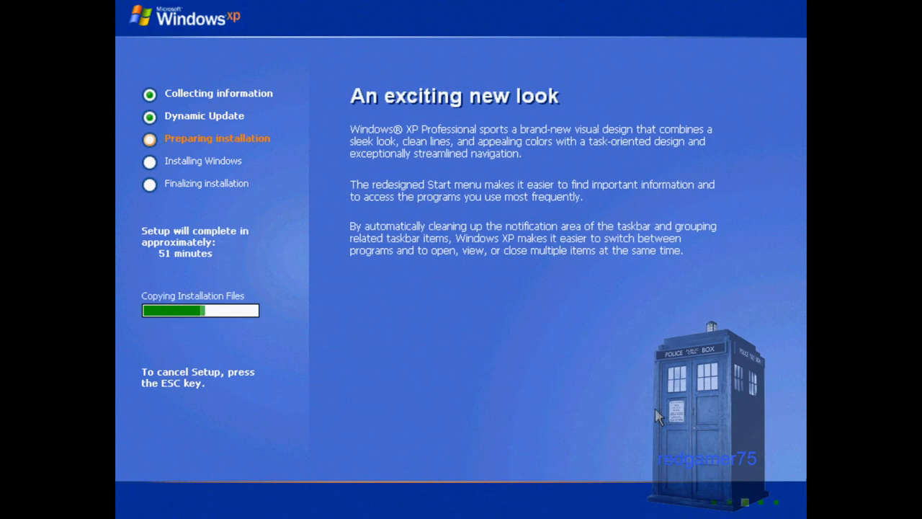
mouse_move(643, 418)
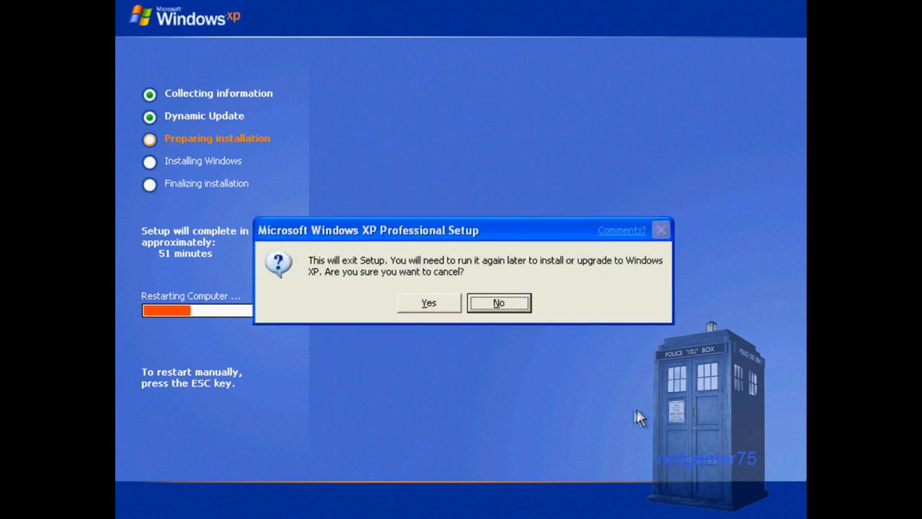
mouse_move(632, 419)
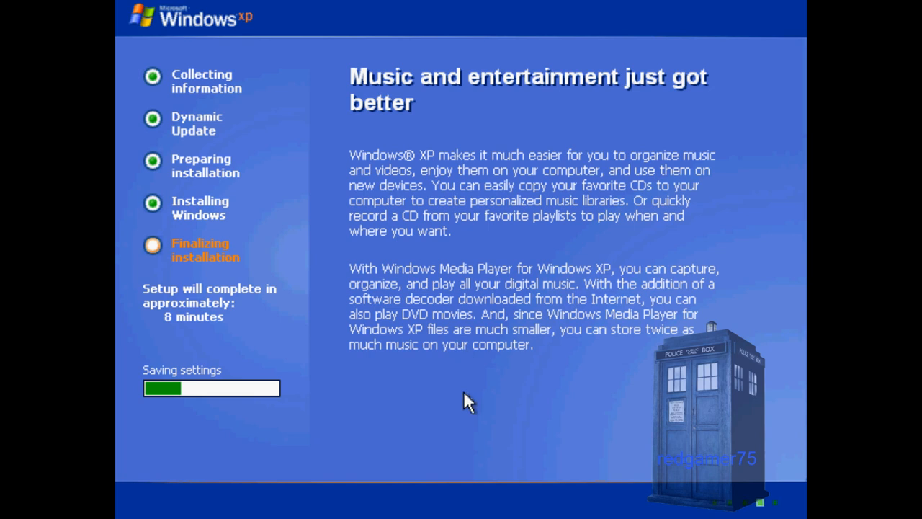
mouse_move(206, 353)
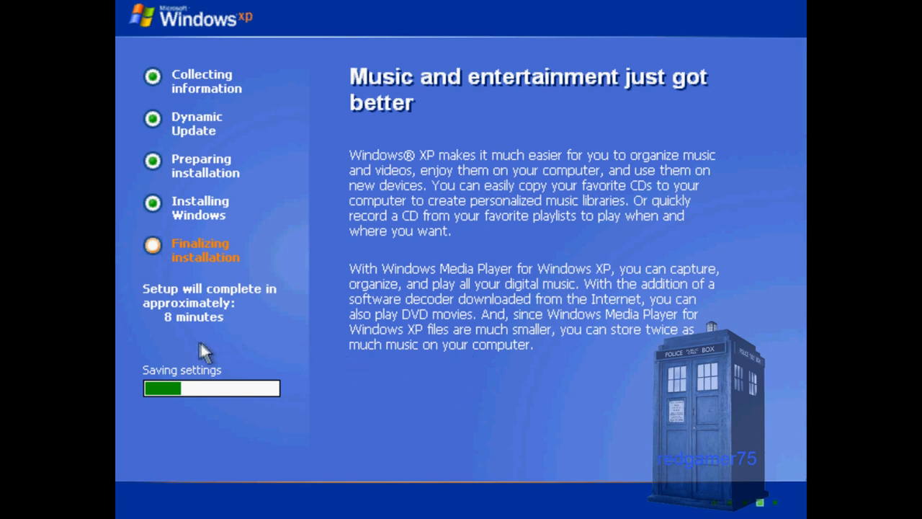
mouse_move(341, 390)
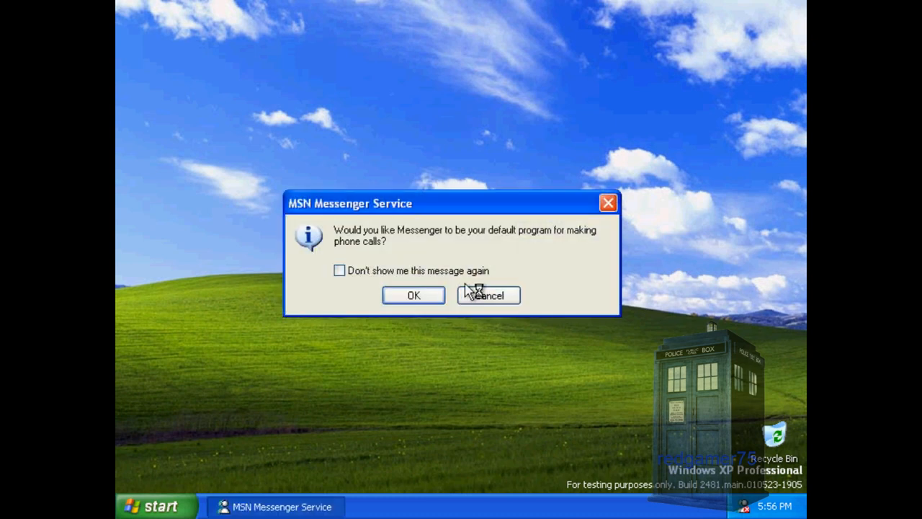
- Decline Messenger as default phone program and preview the Homestead colour scheme without keeping it
click(489, 295)
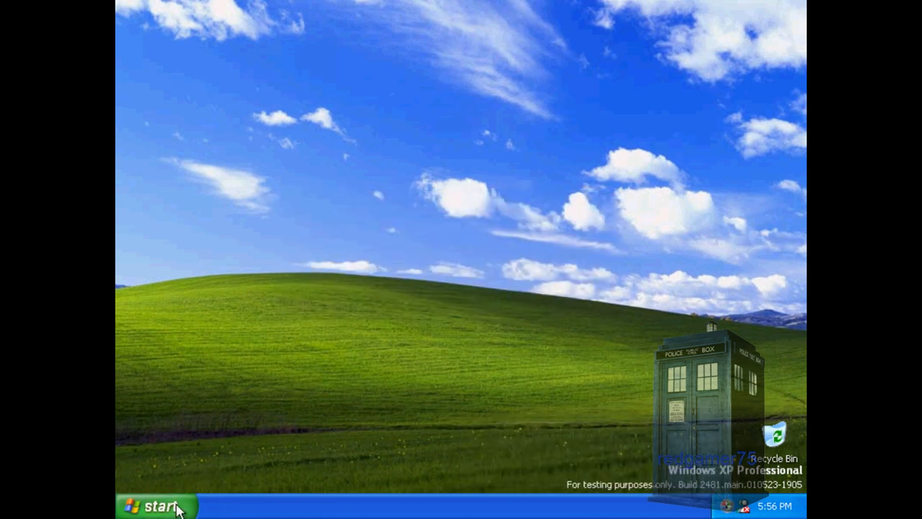
click(155, 505)
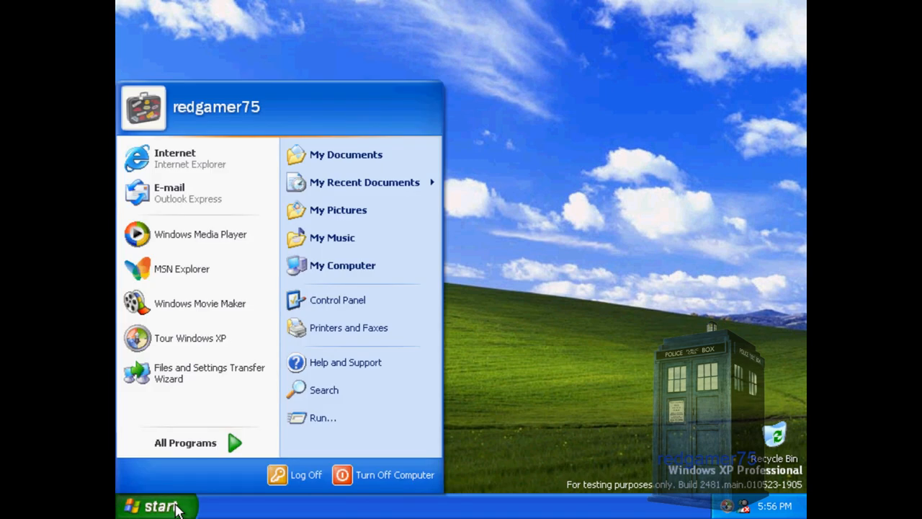
mouse_move(338, 299)
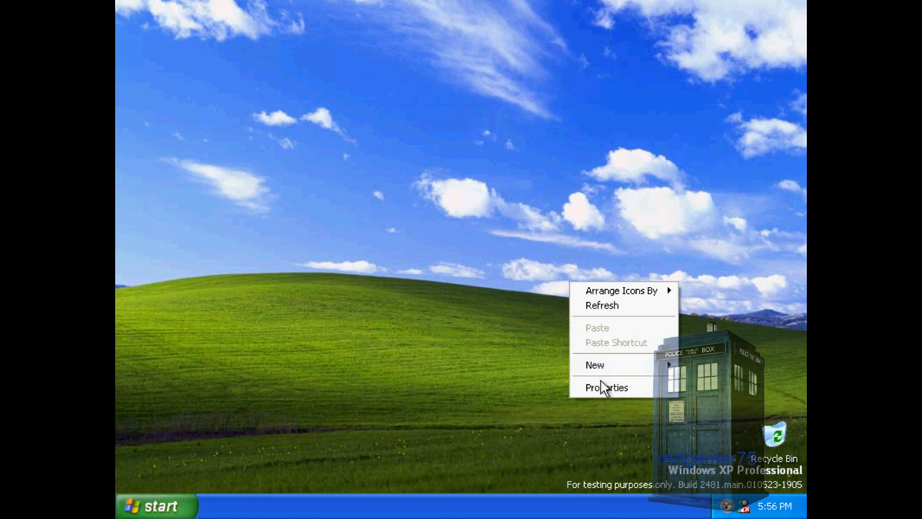
click(607, 387)
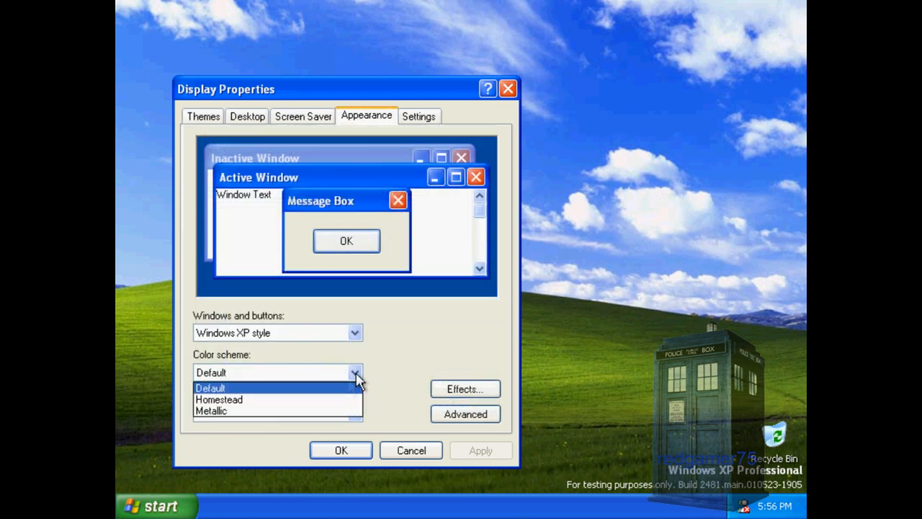
click(218, 399)
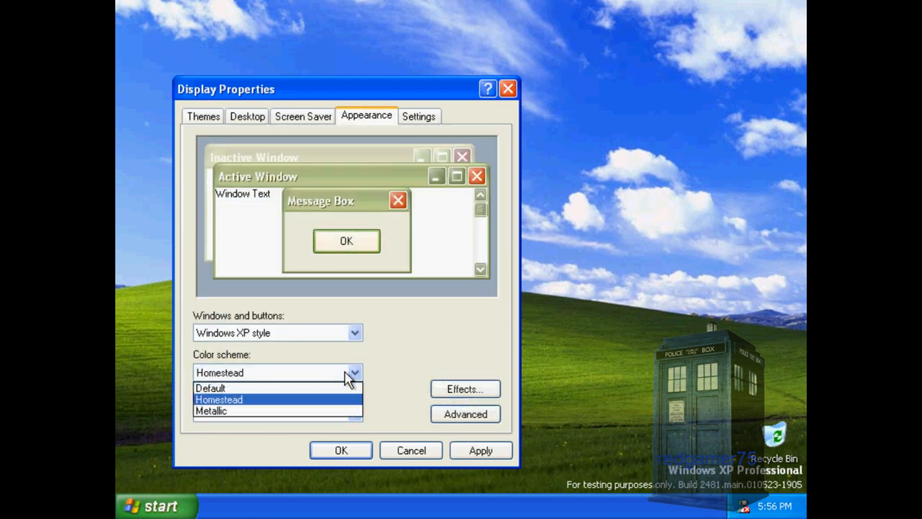
click(211, 409)
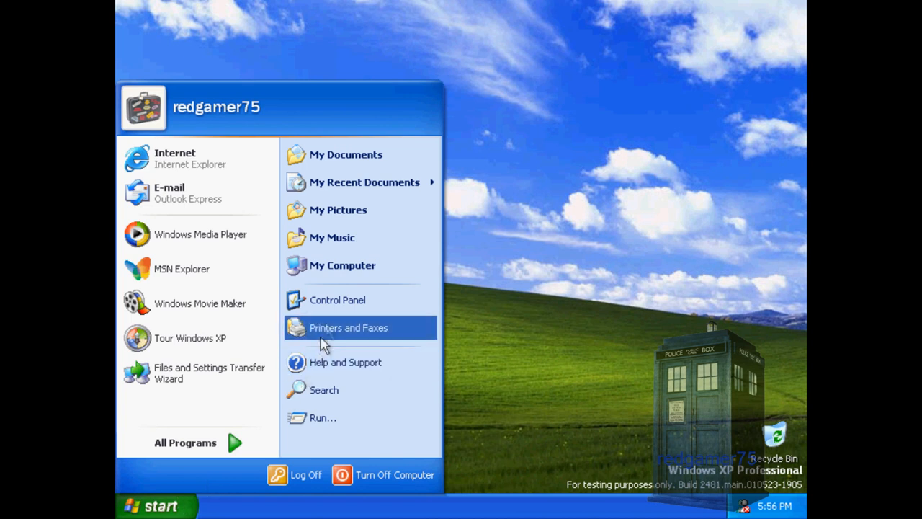
- Open Control Panel, then view and close the Taskbar and Start Menu properties
click(348, 327)
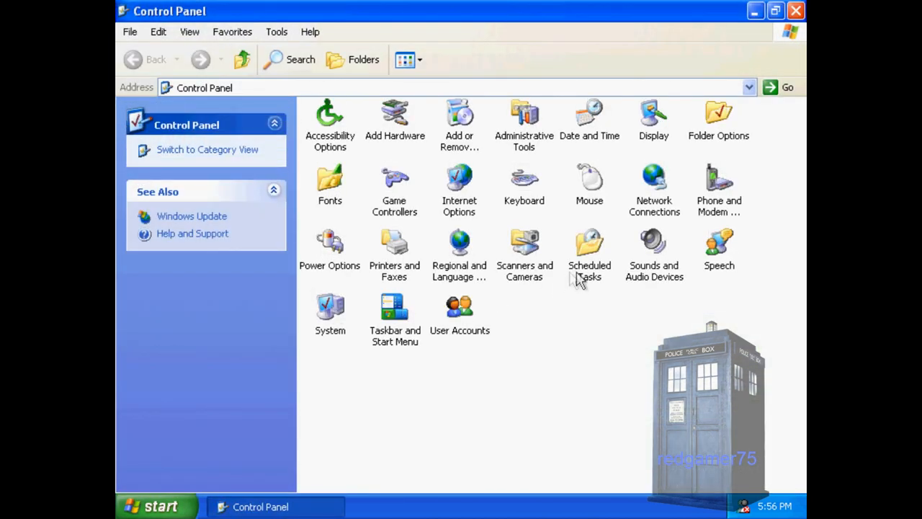
double_click(394, 310)
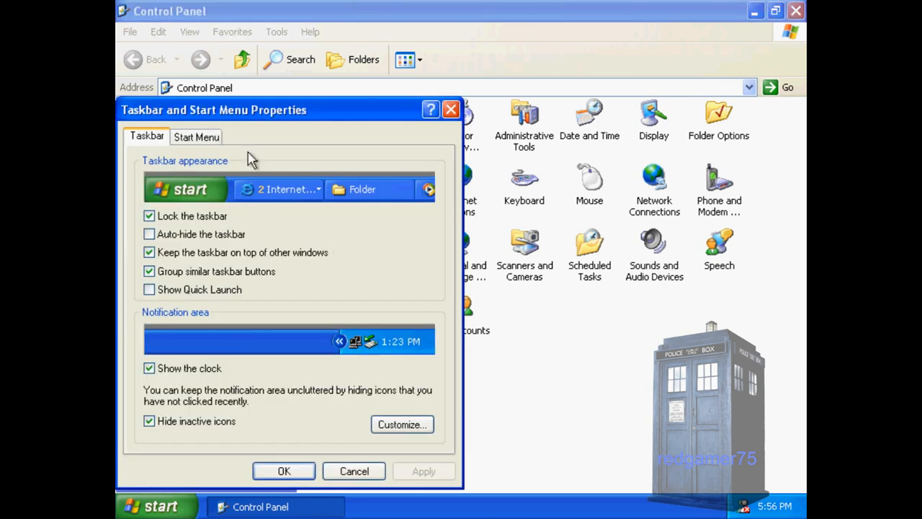
click(196, 137)
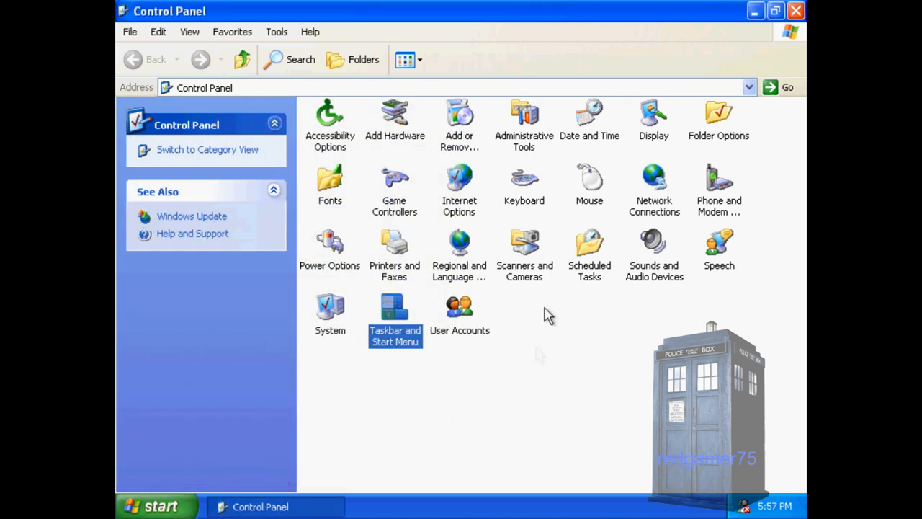
- In Sounds and Audio Devices, select the Windows Default scheme, discarding the unsaved previous scheme
double_click(653, 249)
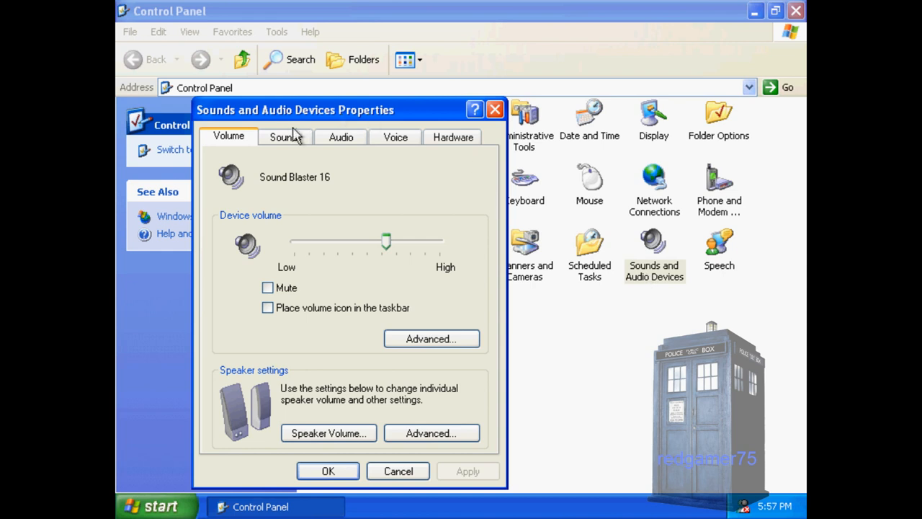
click(285, 136)
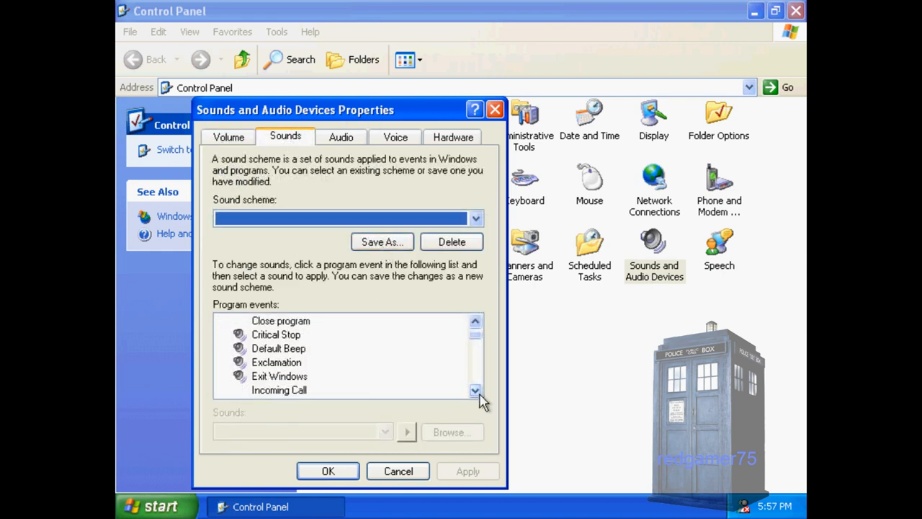
click(280, 375)
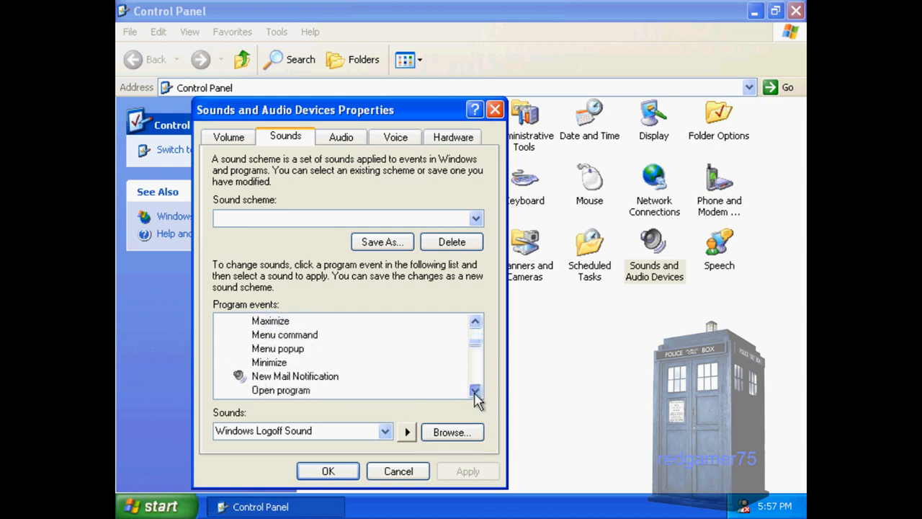
click(475, 393)
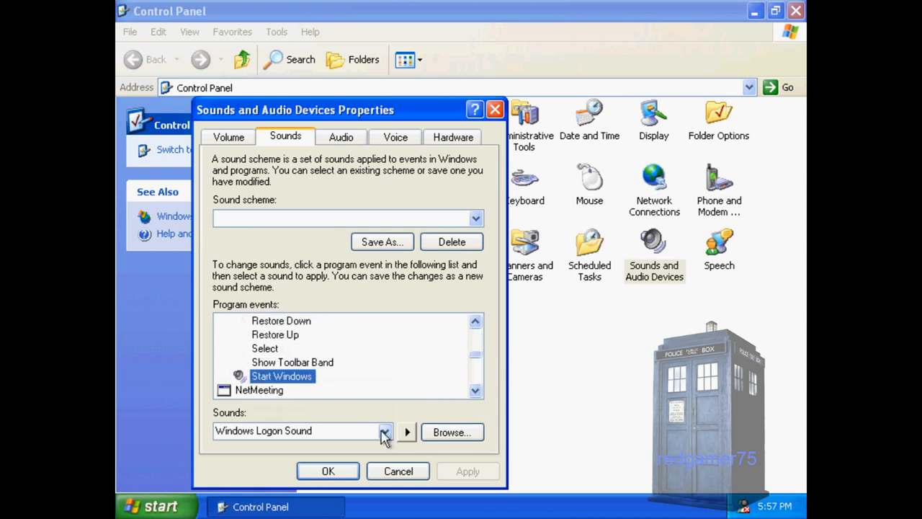
click(385, 432)
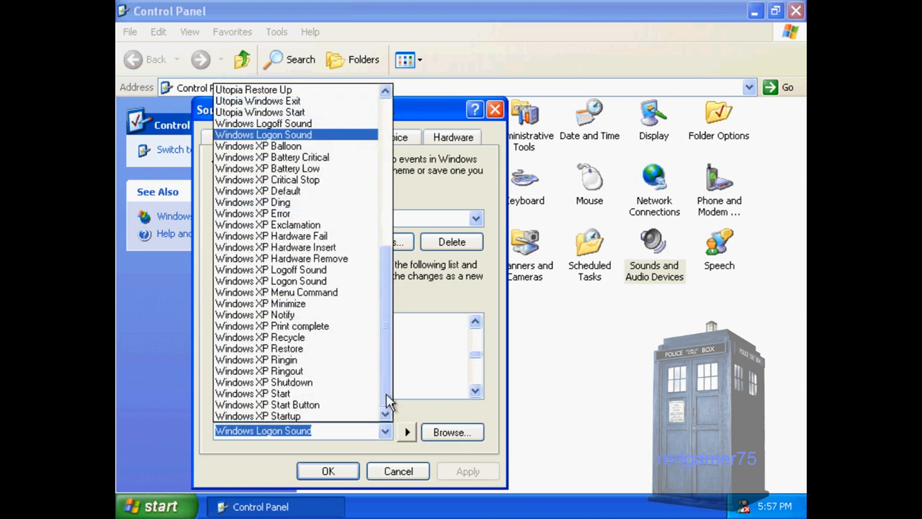
mouse_move(562, 205)
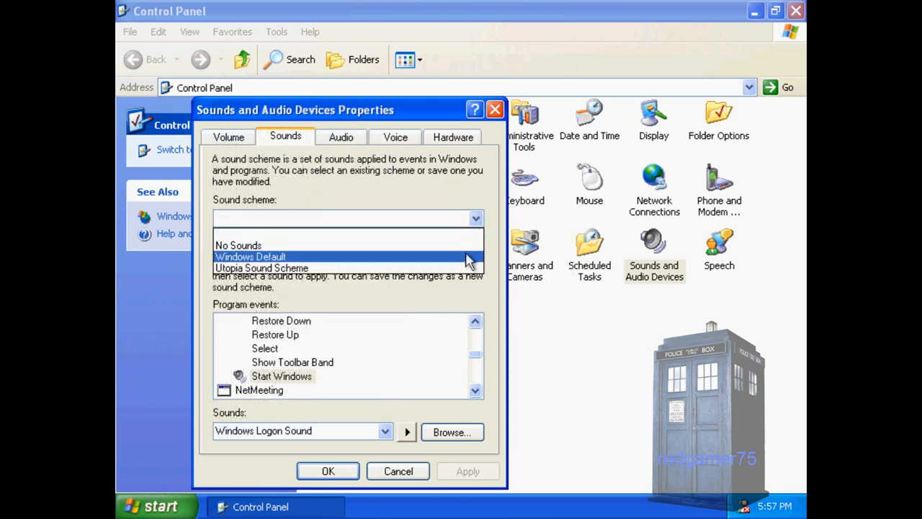
click(249, 256)
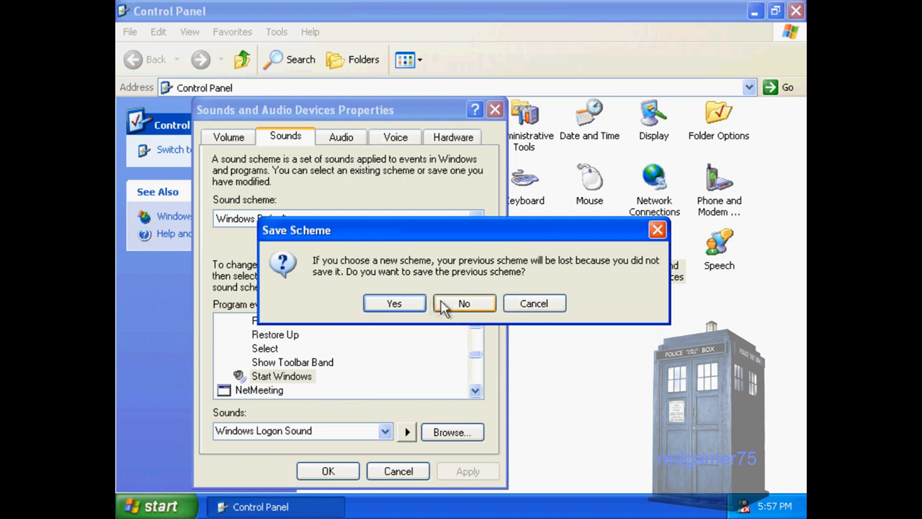
click(463, 303)
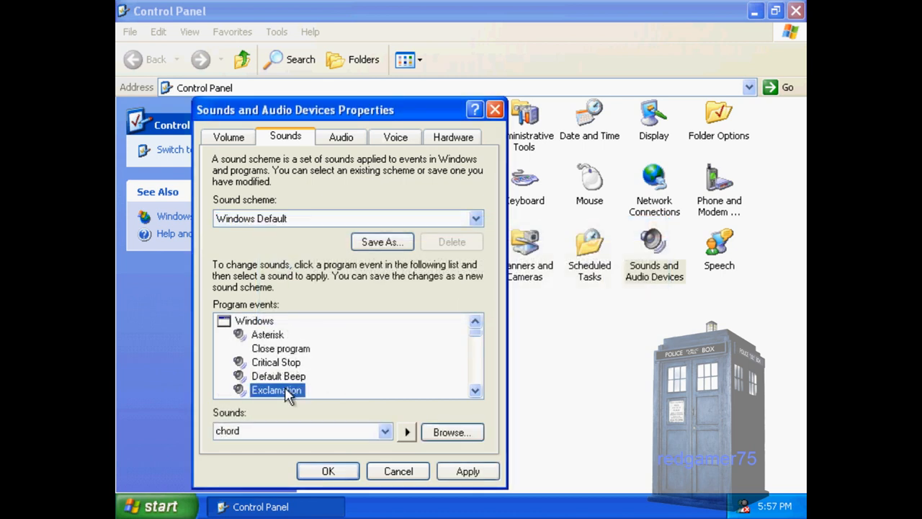
click(474, 391)
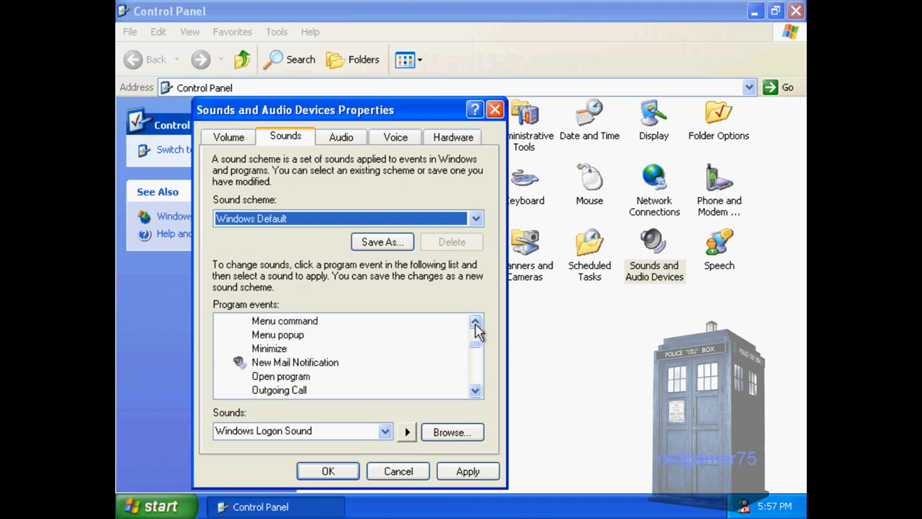
mouse_move(412, 298)
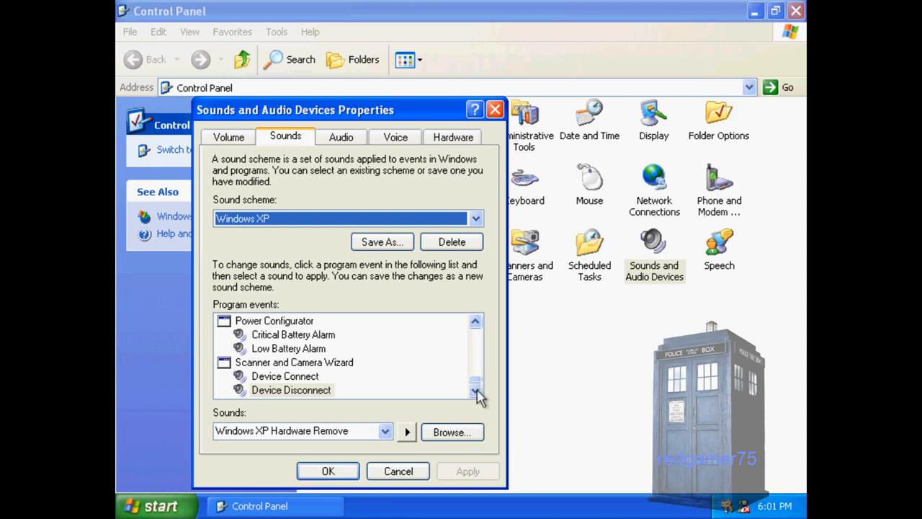
- Play the Start Windows event sound, then confirm the sound settings with OK
click(476, 391)
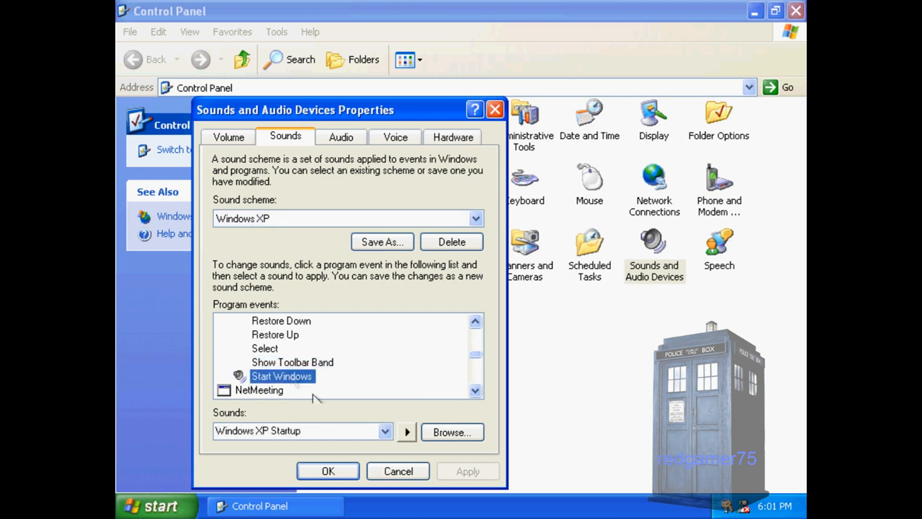
click(406, 431)
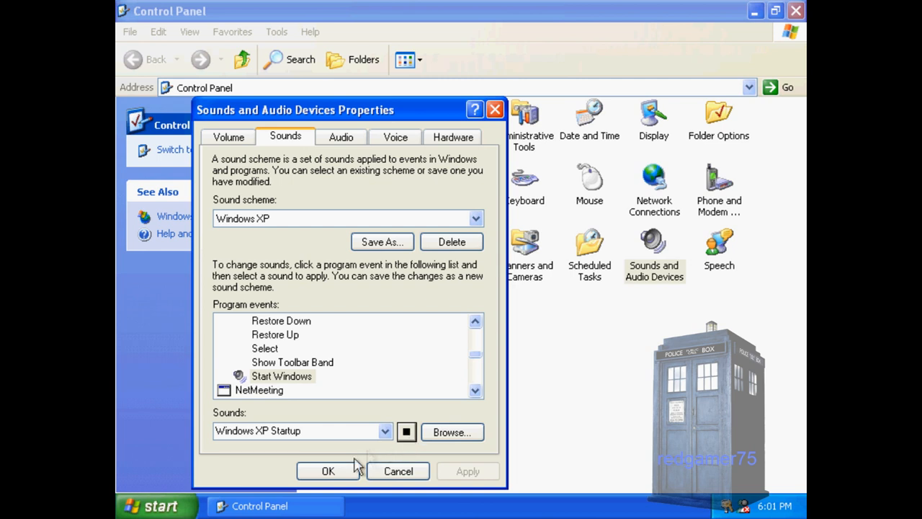
click(328, 470)
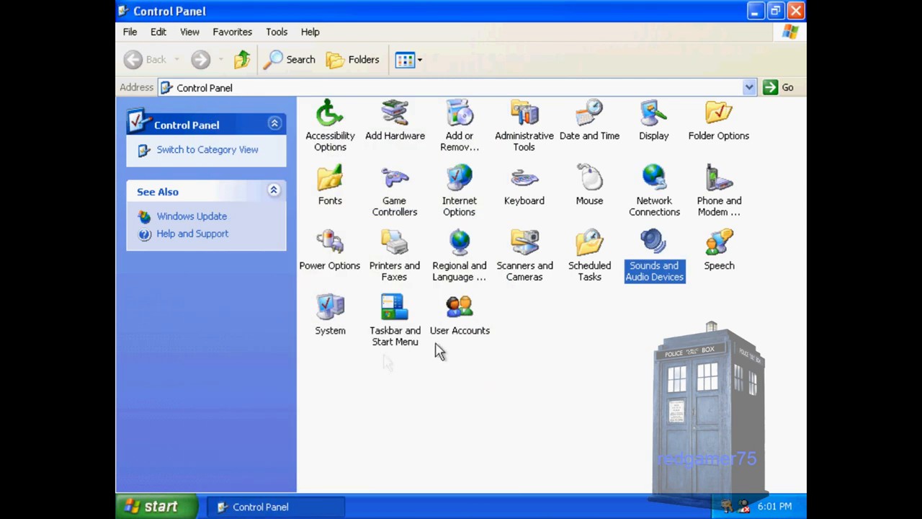
- Close Control Panel and show All Programs in the Start menu
click(795, 11)
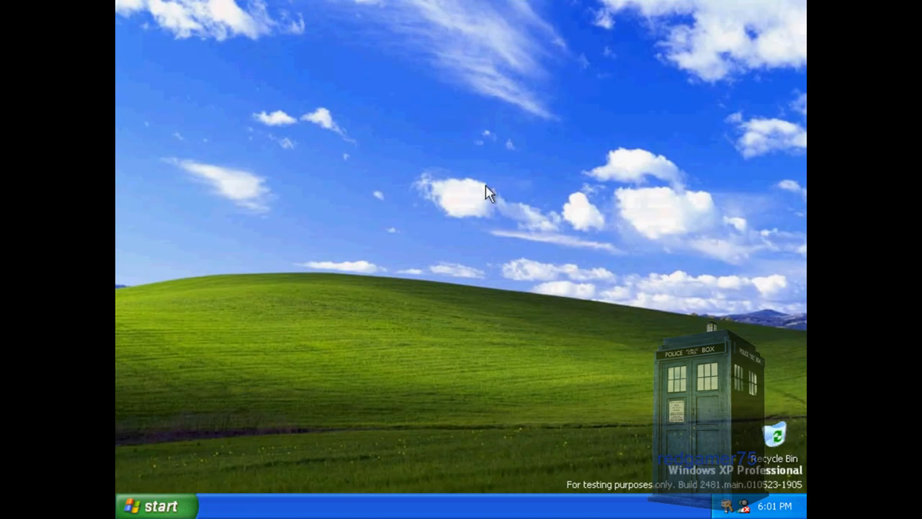
click(153, 505)
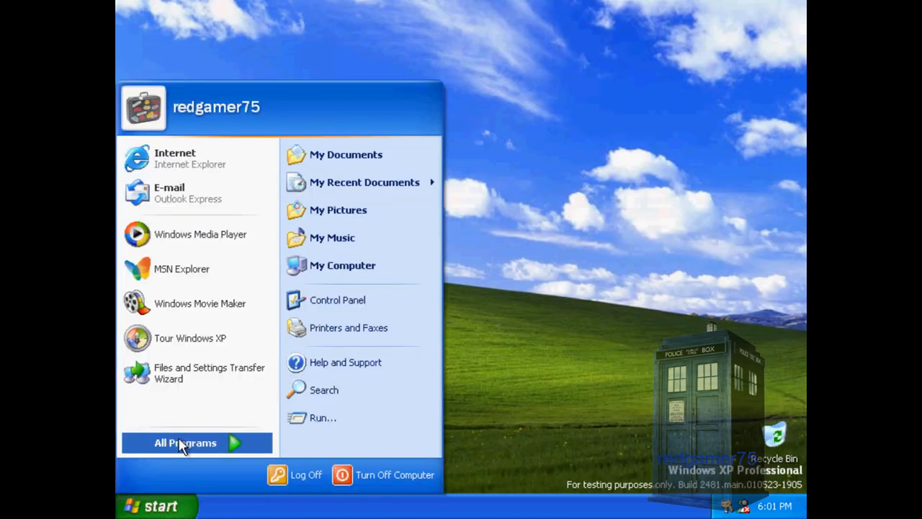
click(185, 442)
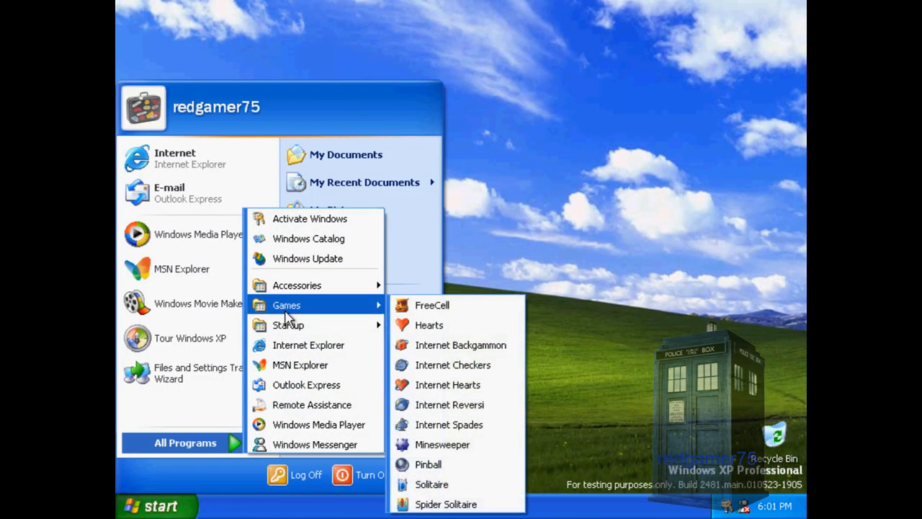
mouse_move(297, 284)
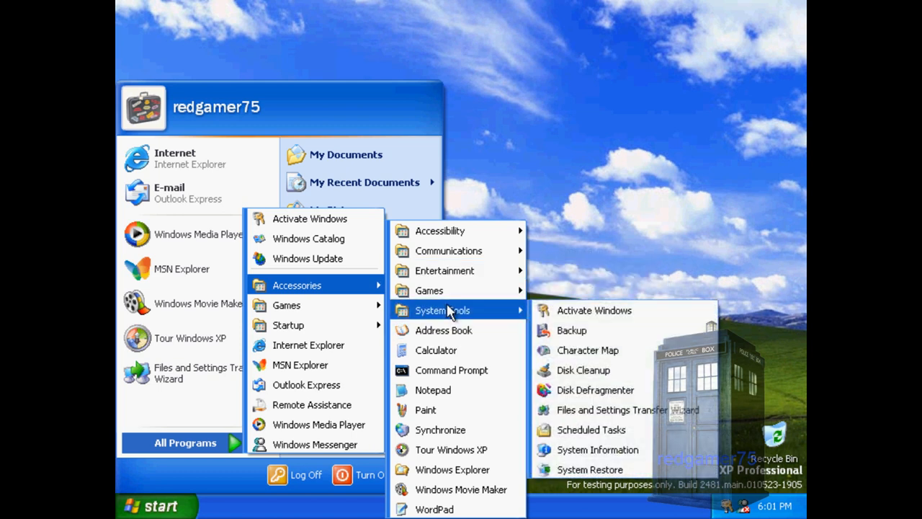
mouse_move(429, 290)
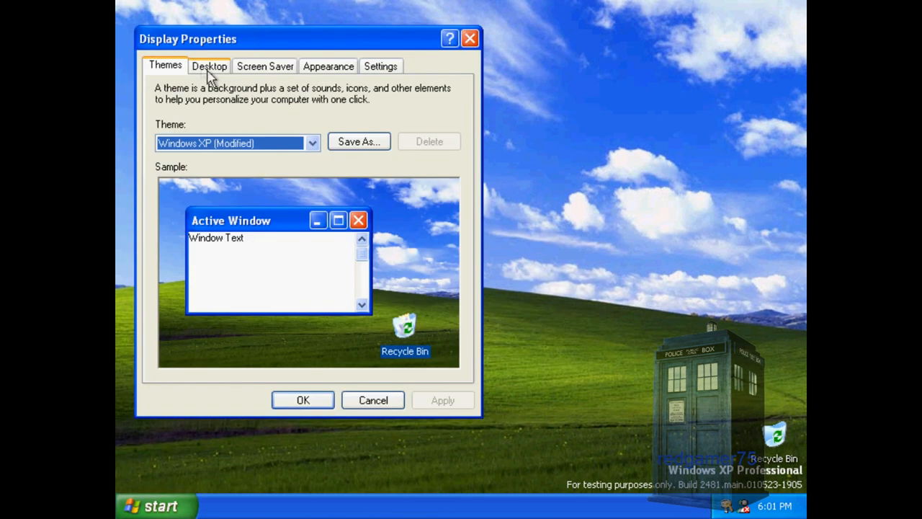
- Set the desktop background to the Whistler 'setup' image from C:\WINDOWS and apply it
click(209, 66)
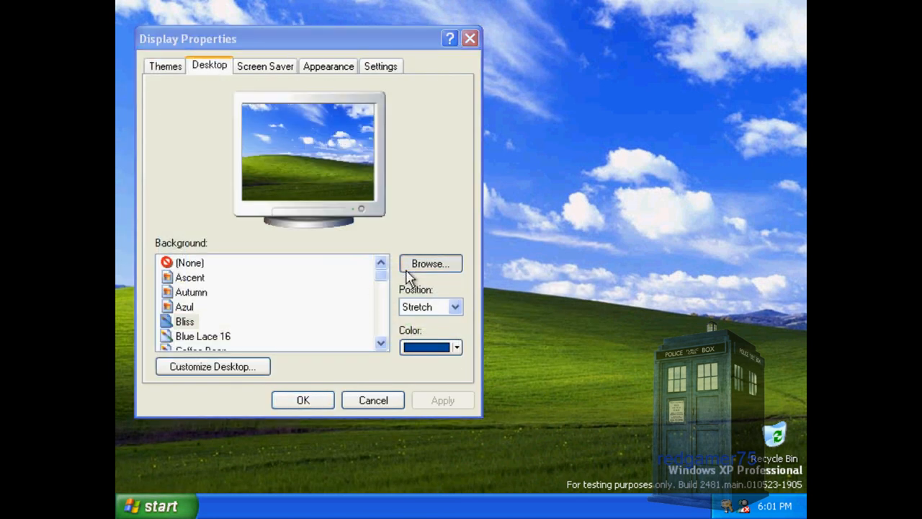
click(430, 263)
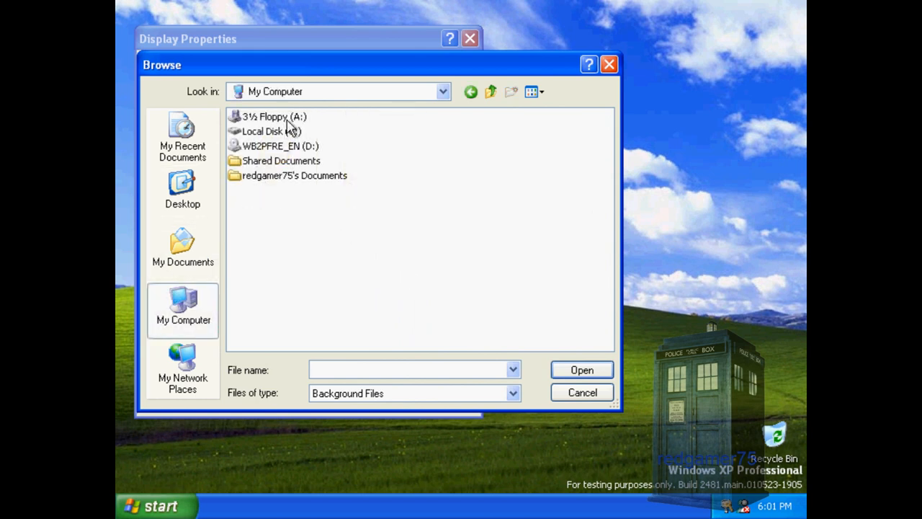
double_click(270, 131)
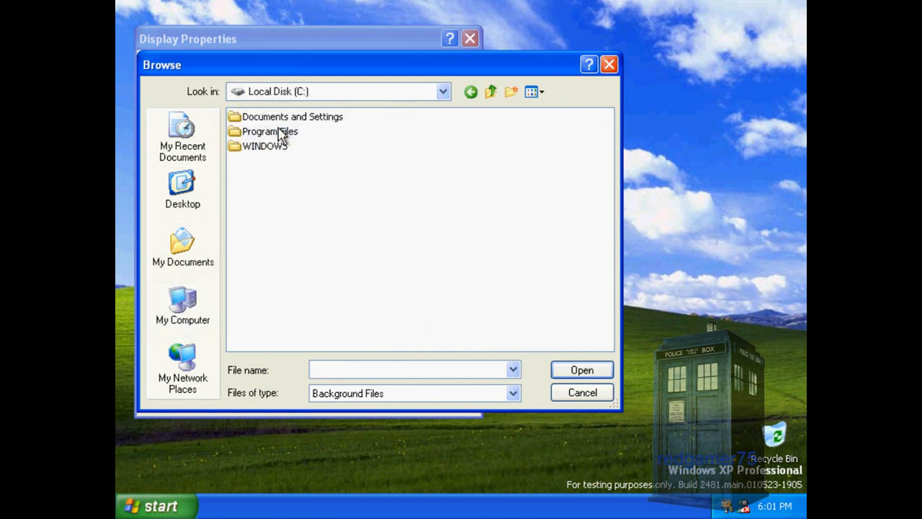
double_click(264, 146)
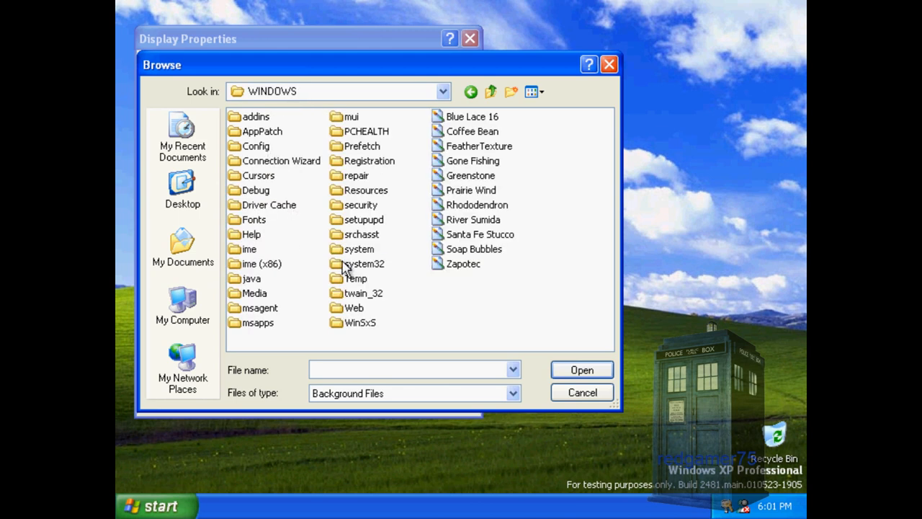
click(581, 392)
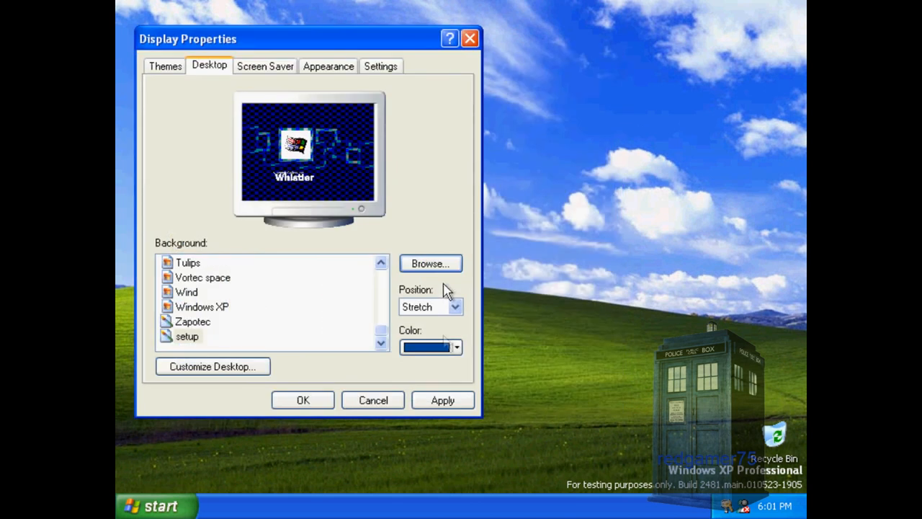
click(303, 400)
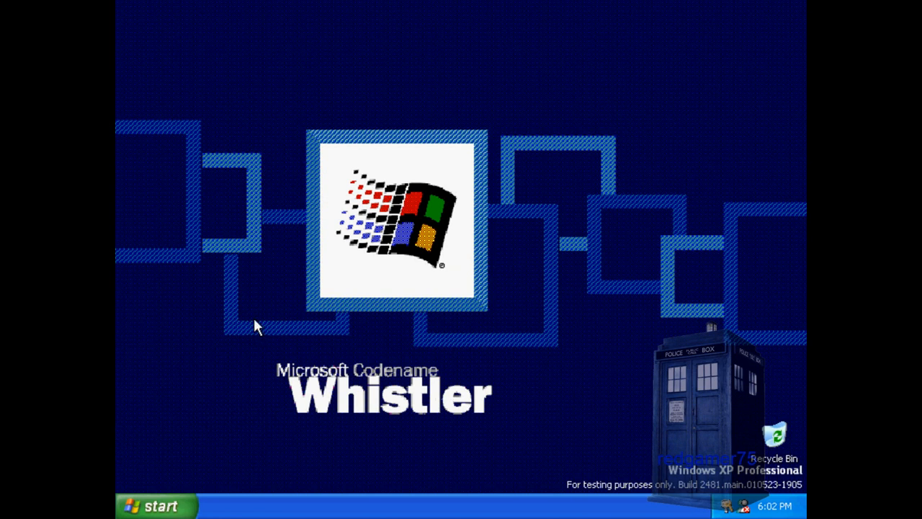
mouse_move(151, 41)
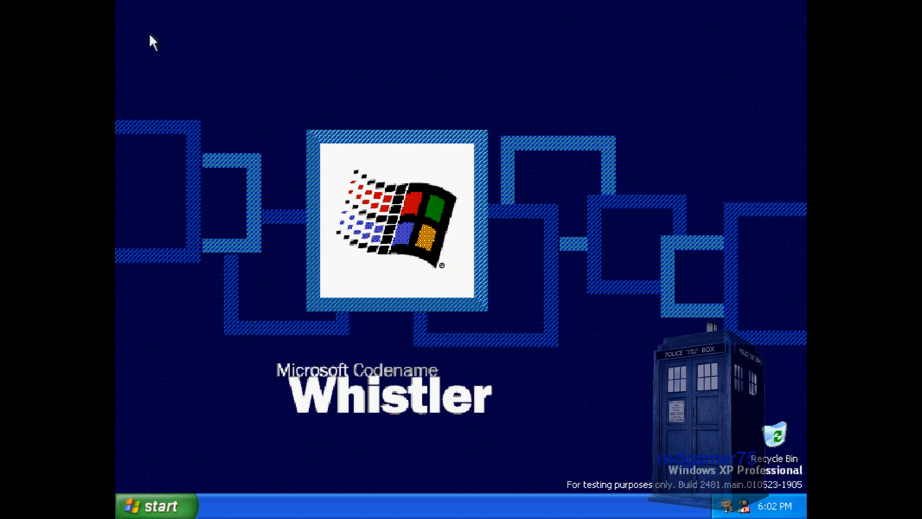
mouse_move(702, 379)
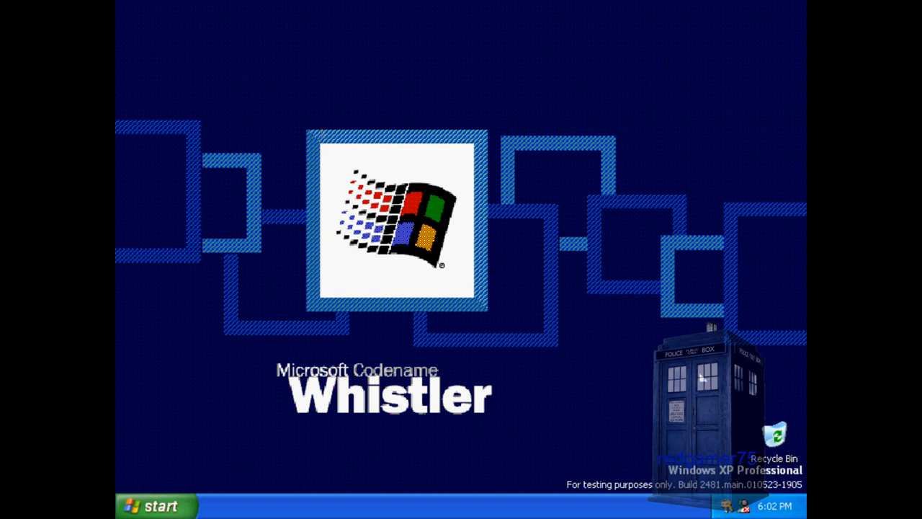
mouse_move(580, 310)
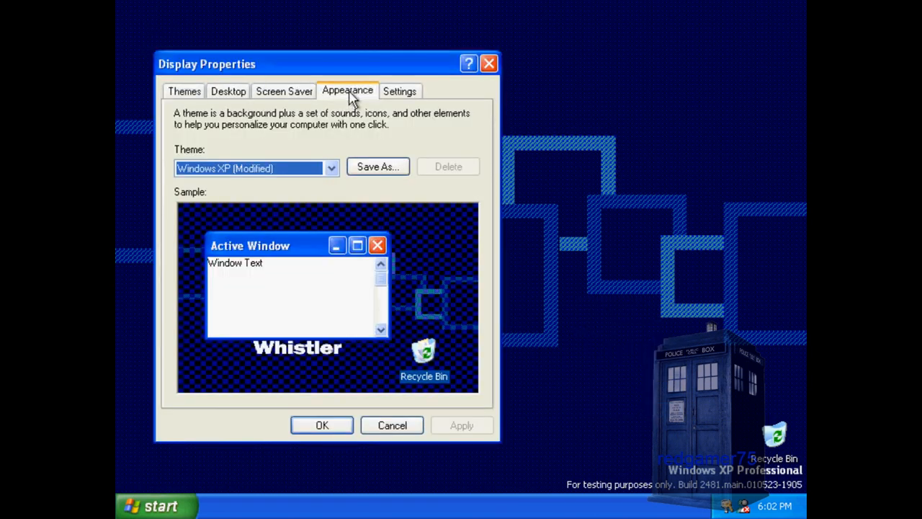
- Review the Settings and Screen Saver tabs, then apply Bliss as the desktop wallpaper
click(399, 91)
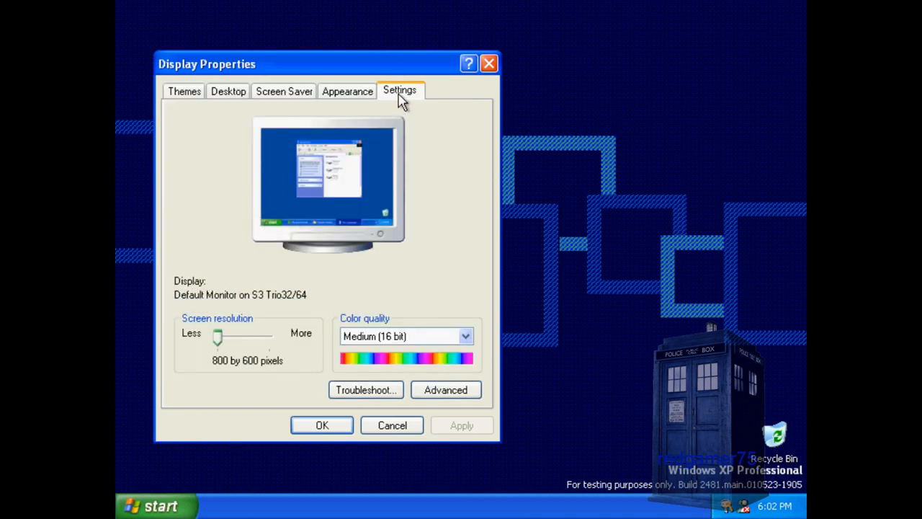
click(284, 91)
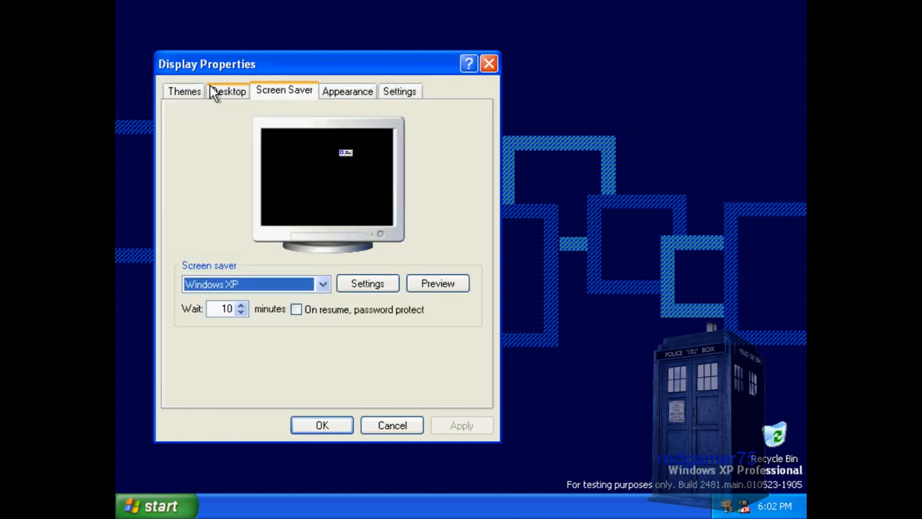
click(228, 91)
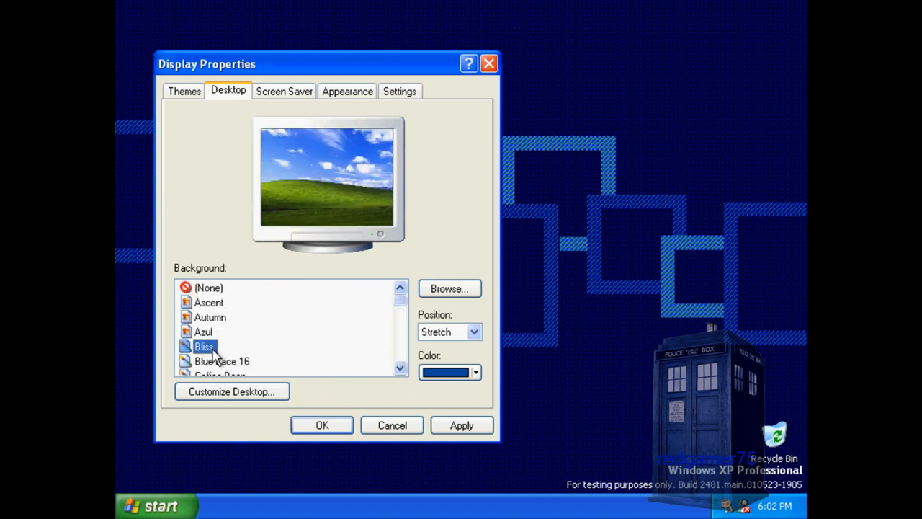
click(322, 425)
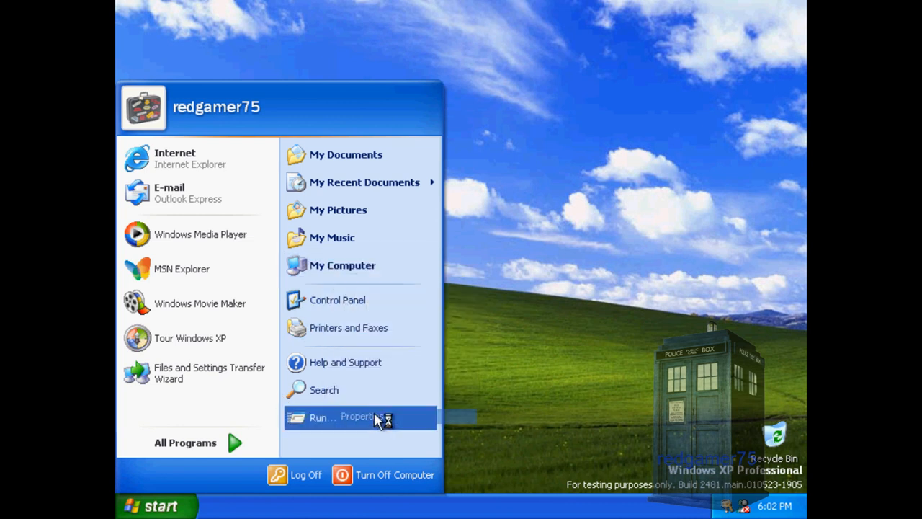
click(360, 417)
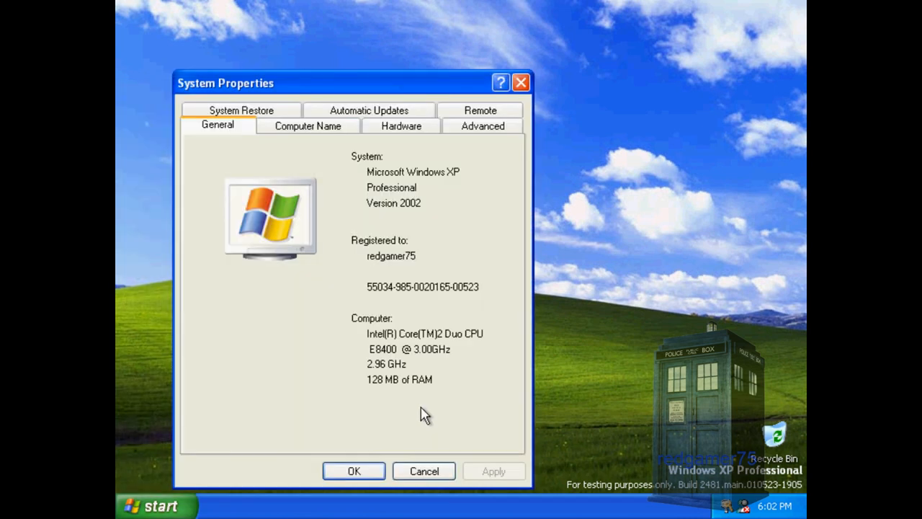
mouse_move(407, 446)
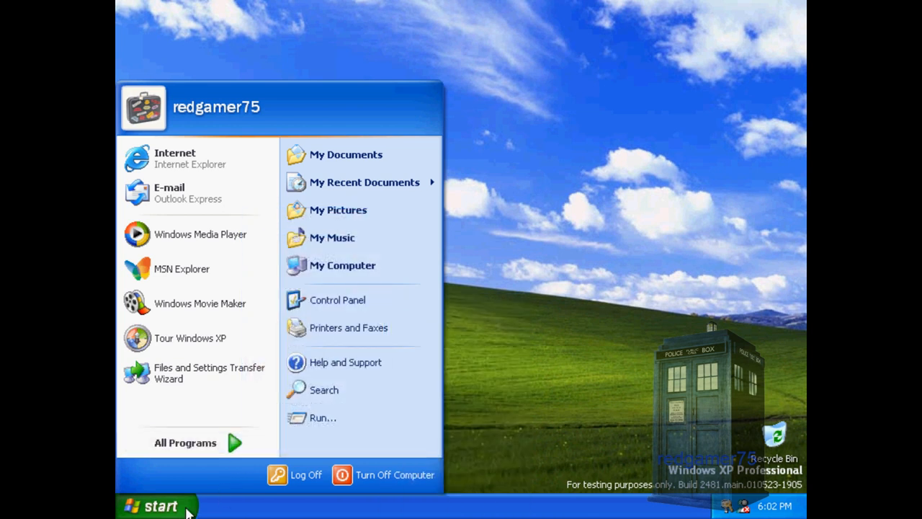
click(369, 338)
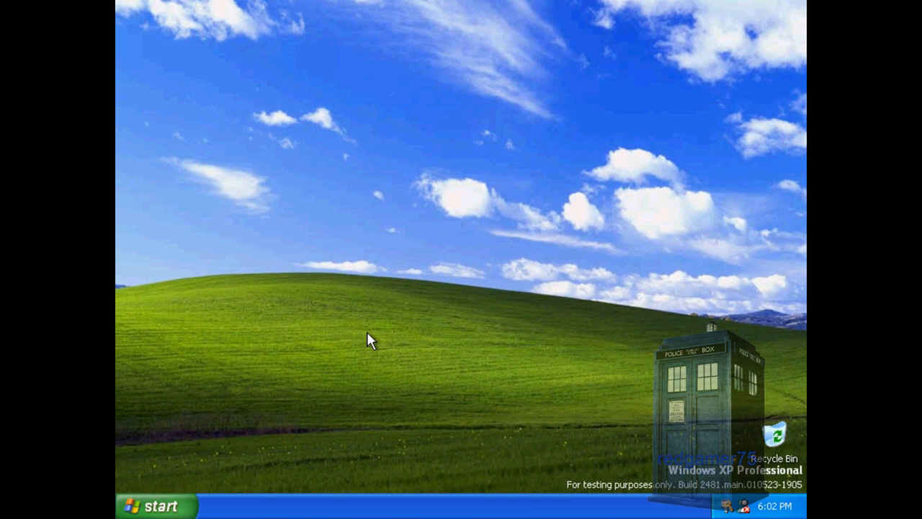
mouse_move(238, 508)
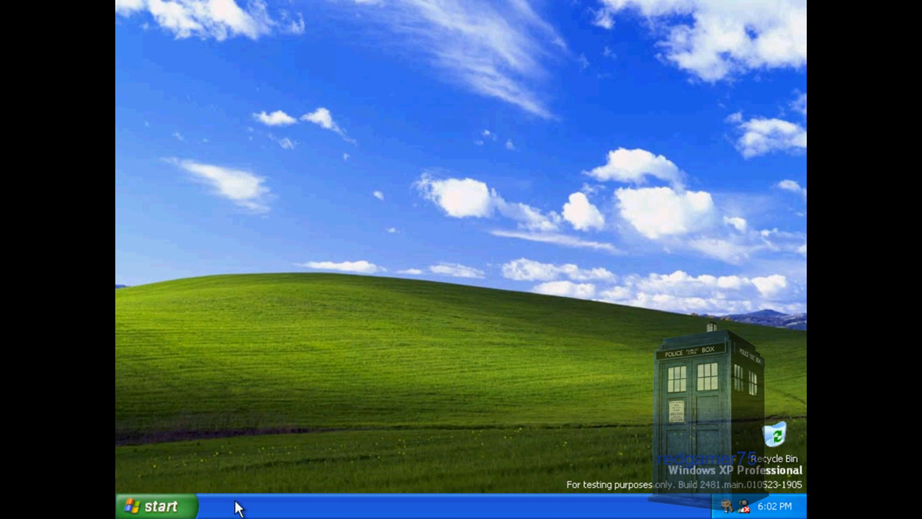
- Open My Documents from the Start menu and then the My Pictures folder
click(153, 505)
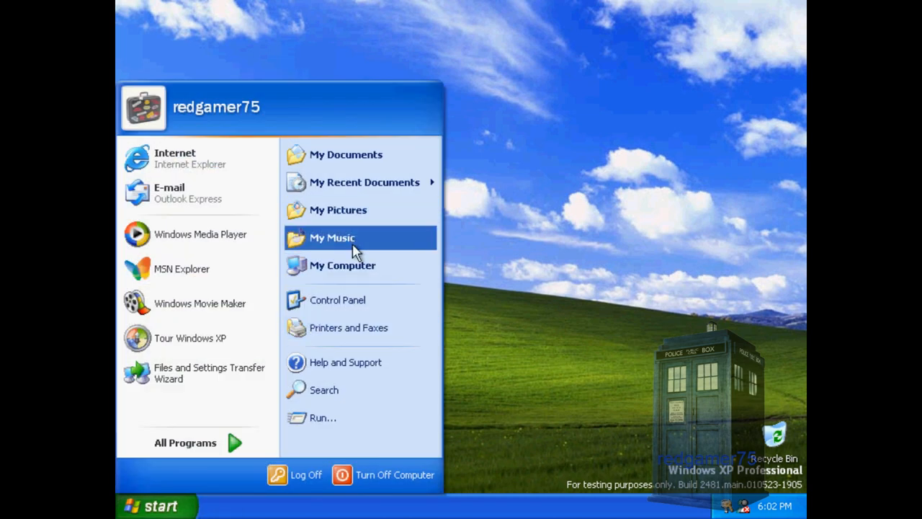
click(342, 265)
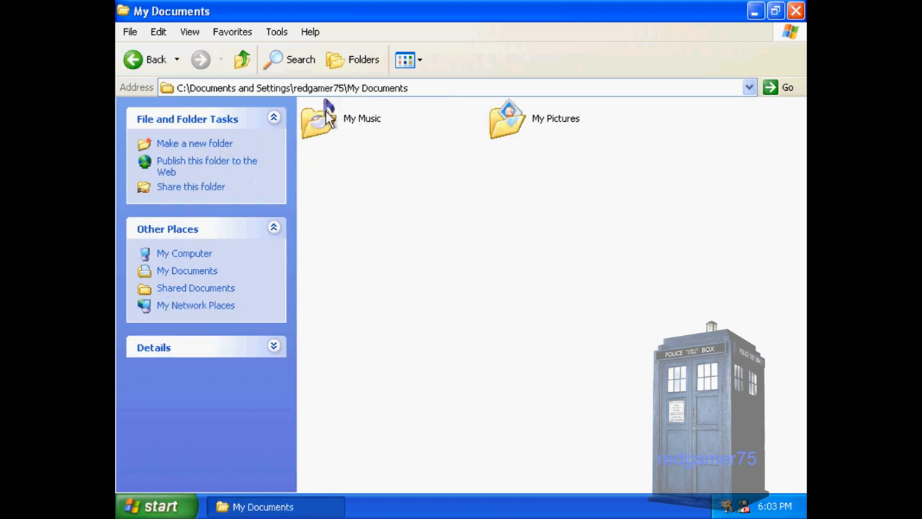
click(508, 119)
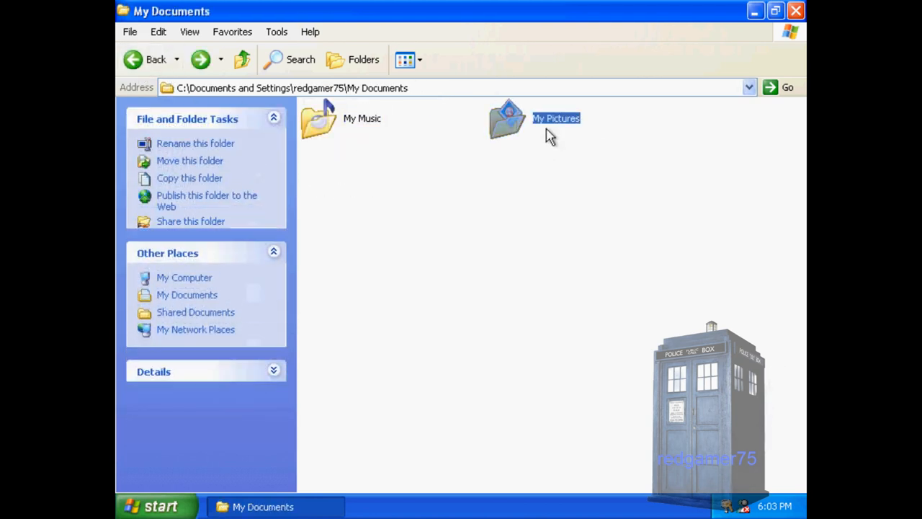
double_click(508, 119)
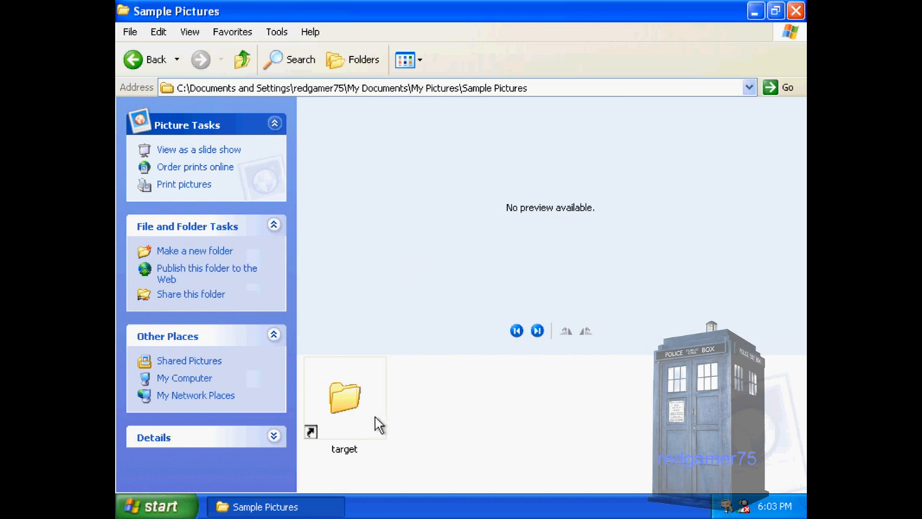
- Browse the Sample Pictures thumbnails, then go through Shared Pictures to Shared Music
click(145, 59)
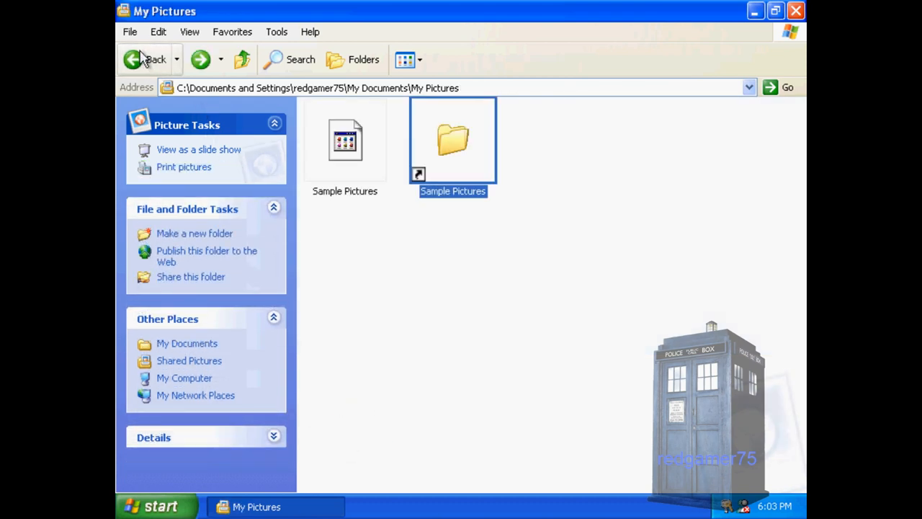
double_click(452, 139)
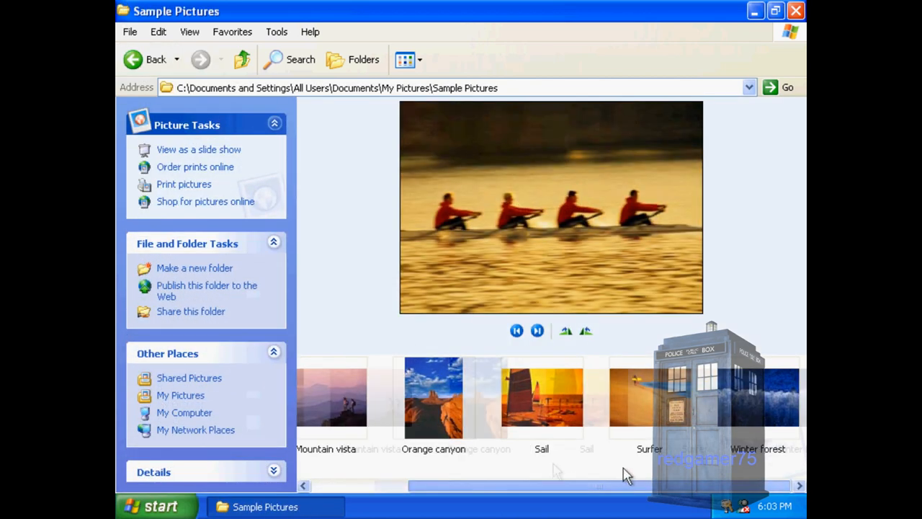
click(148, 59)
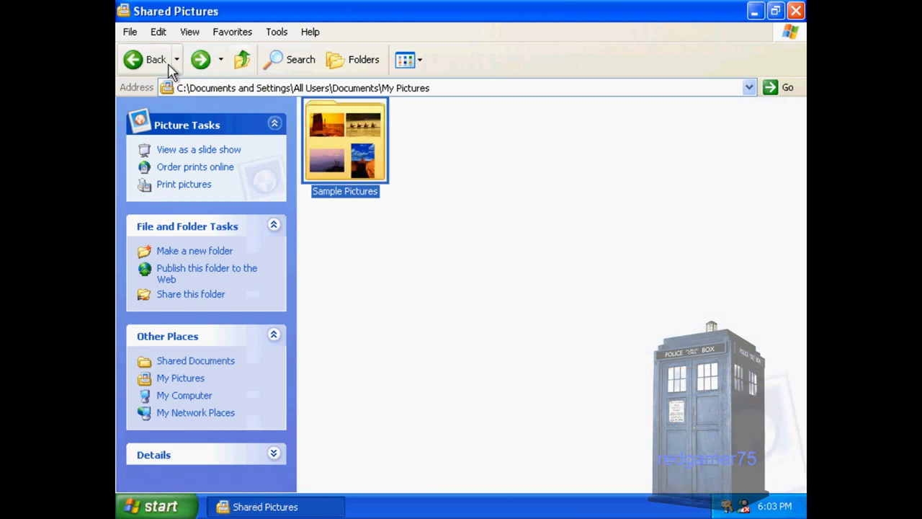
click(148, 59)
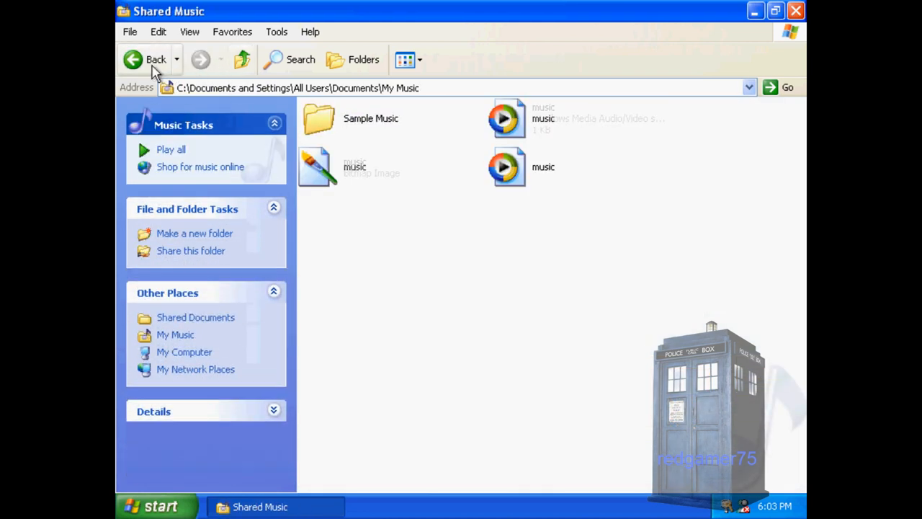
- Open Sample Music to view its six tracks, then close the Explorer window
double_click(370, 118)
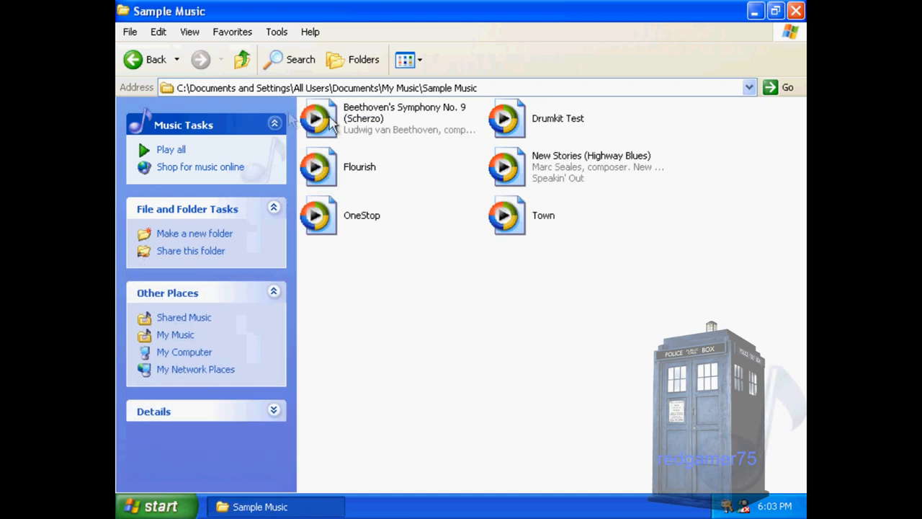
mouse_move(800, 55)
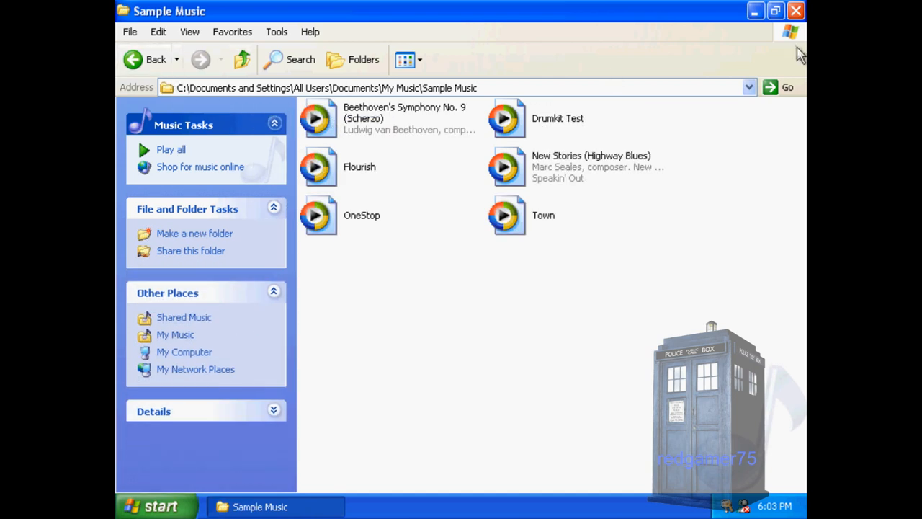
mouse_move(583, 219)
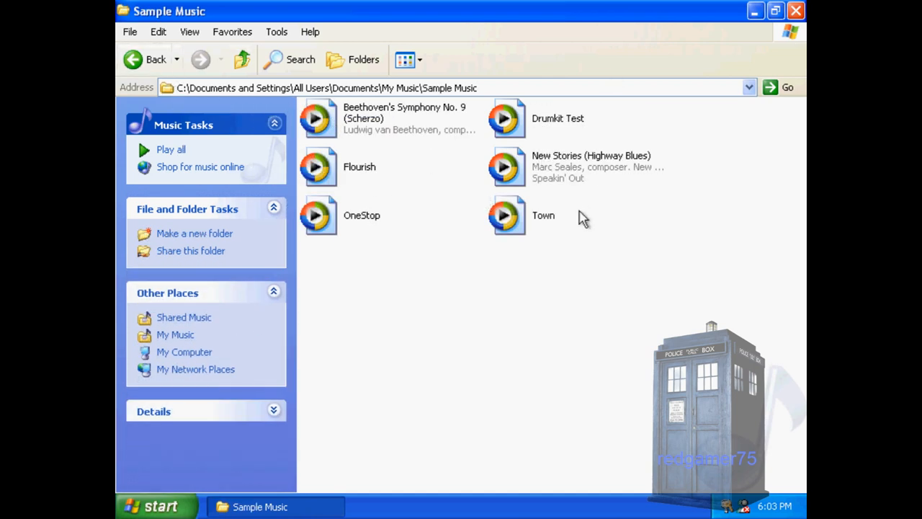
mouse_move(502, 322)
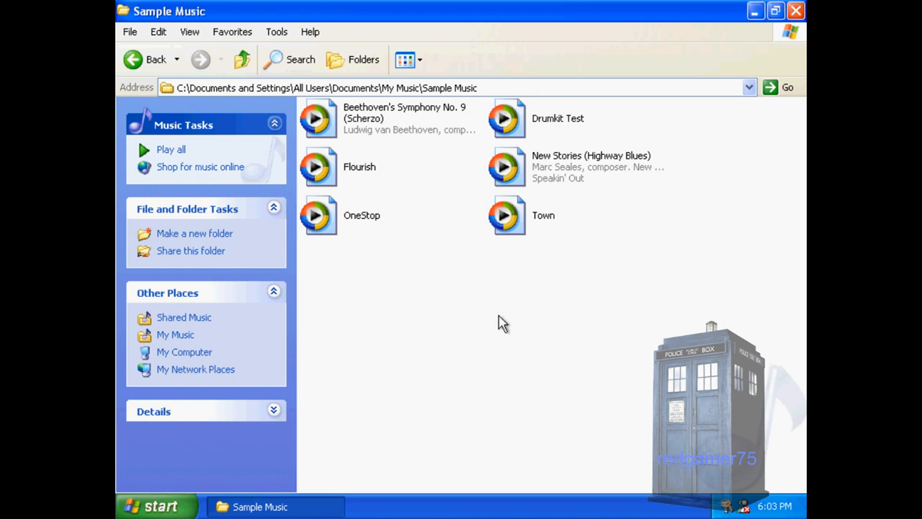
mouse_move(461, 141)
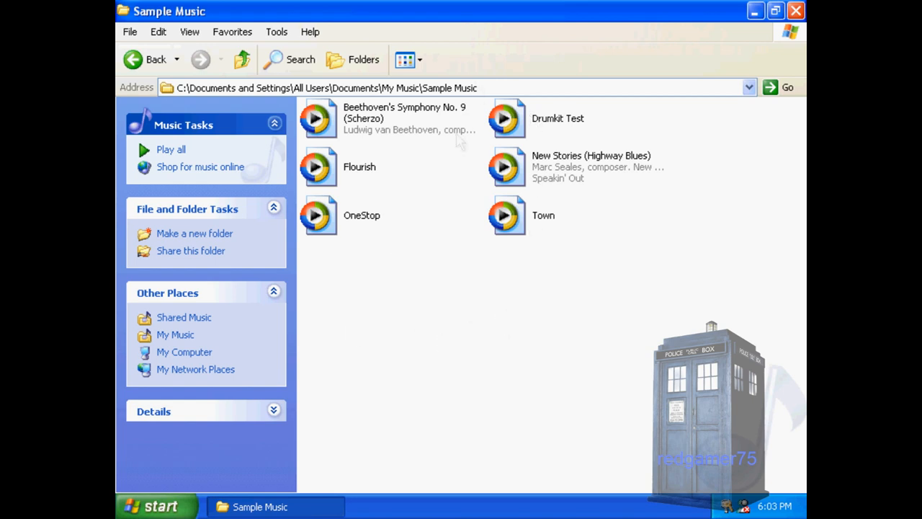
mouse_move(353, 332)
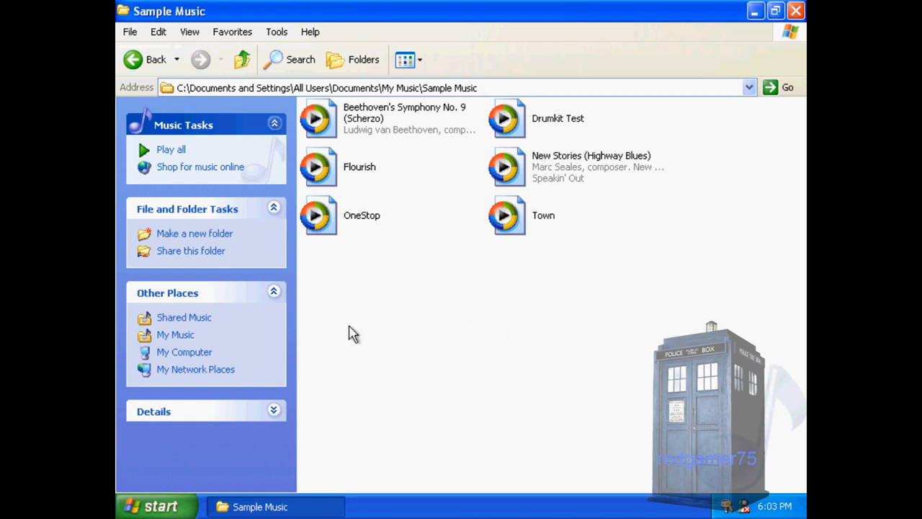
mouse_move(405, 127)
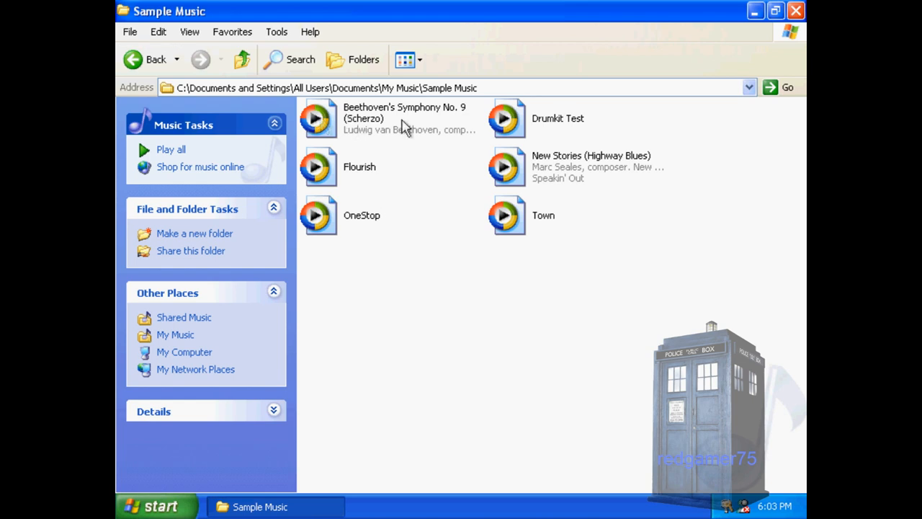
mouse_move(702, 202)
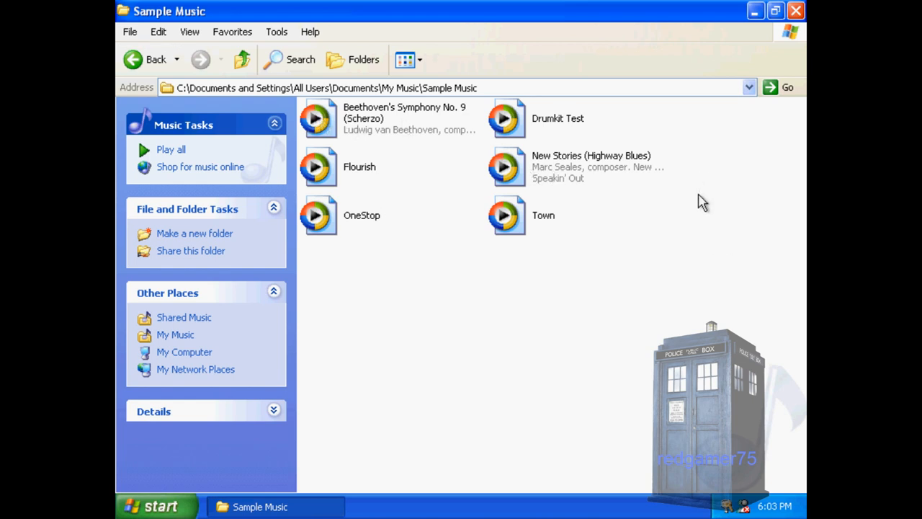
click(795, 11)
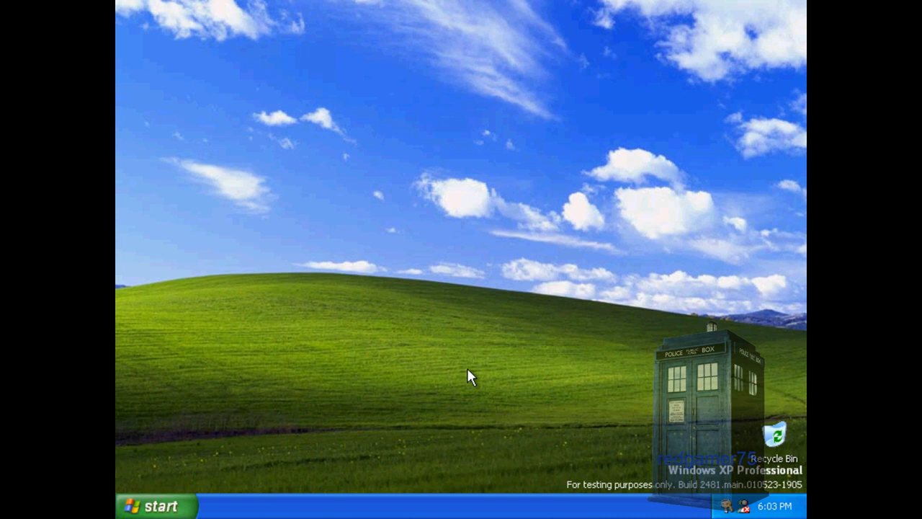
mouse_move(207, 437)
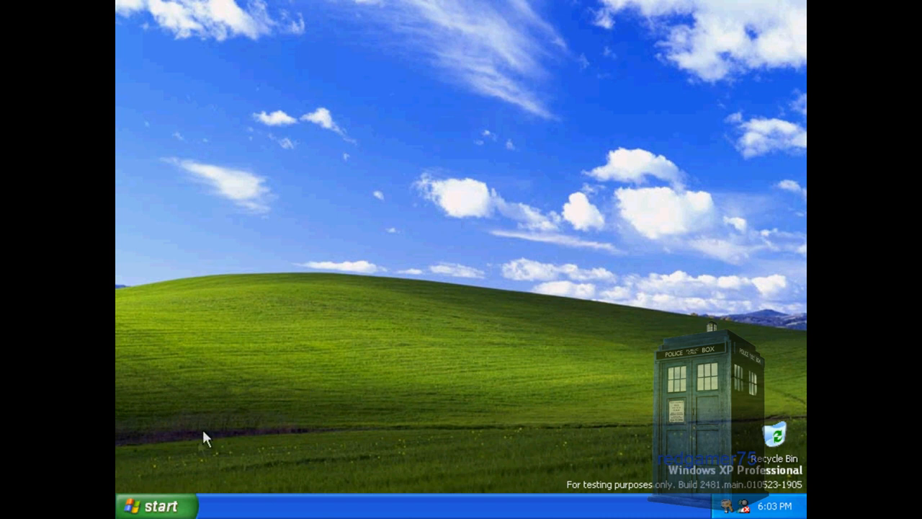
- Open the Start menu over the Bliss desktop
click(153, 505)
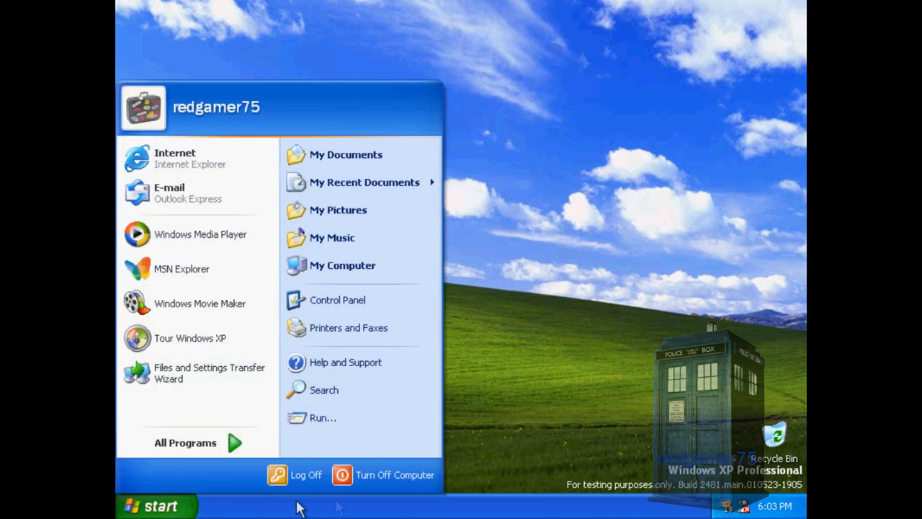